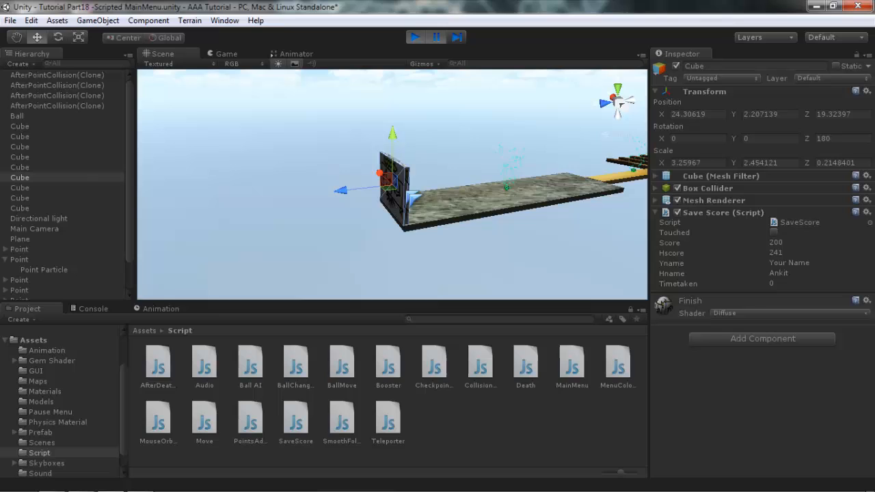
Inspect a track Cube, then the Ball's movement, rigidbody and points components
left_click(17, 115)
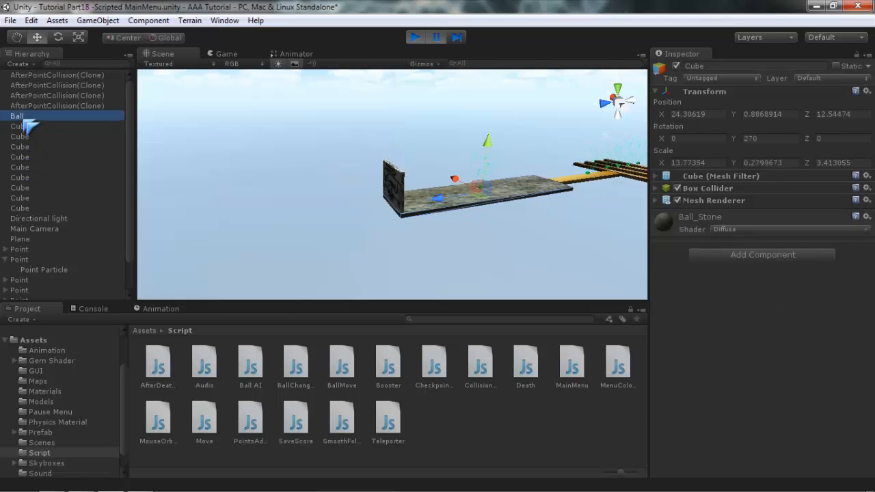
left_click(16, 114)
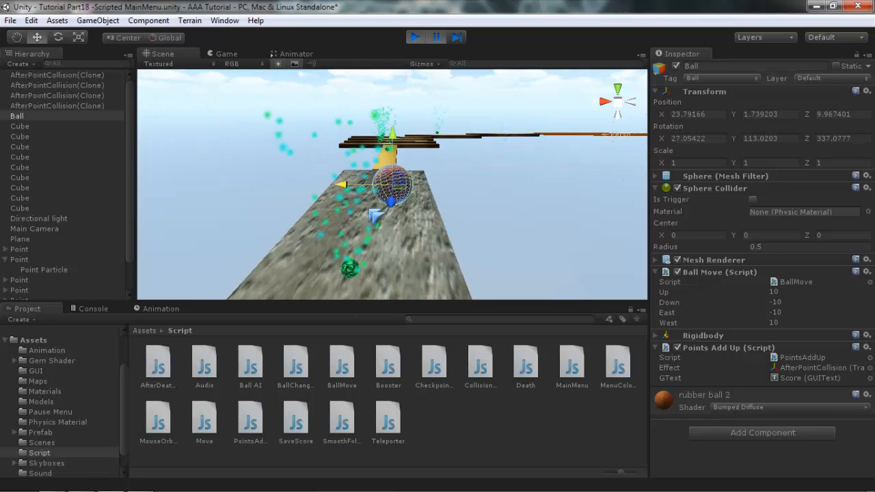
left_click(416, 37)
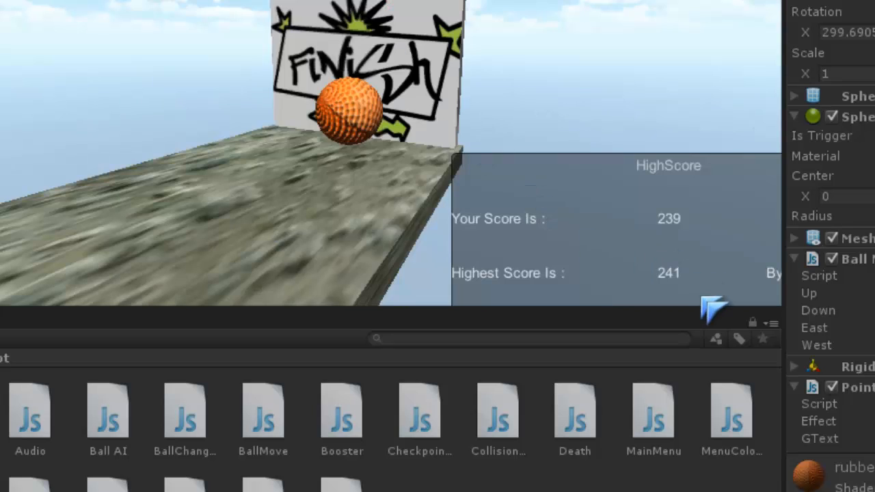
mouse_move(659, 238)
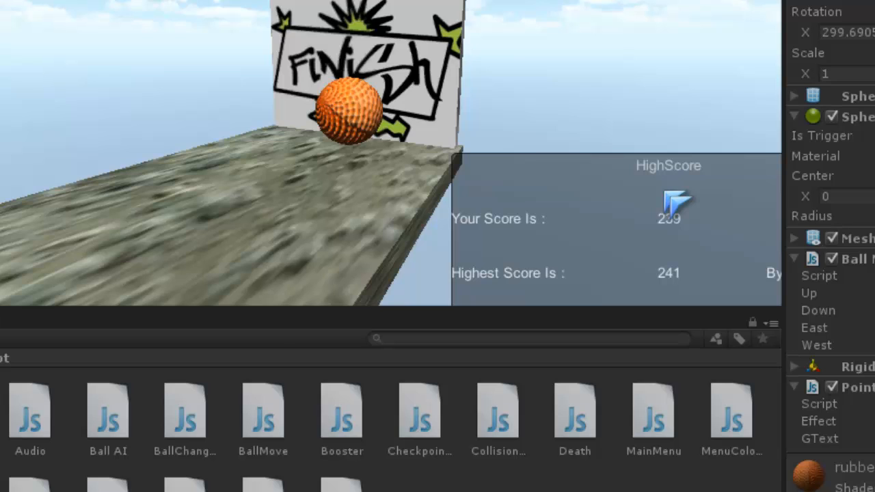
mouse_move(547, 257)
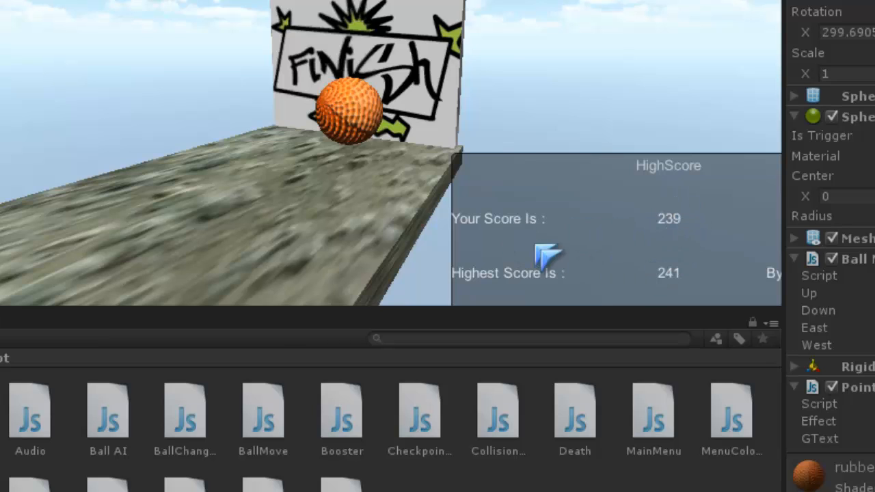
mouse_move(681, 290)
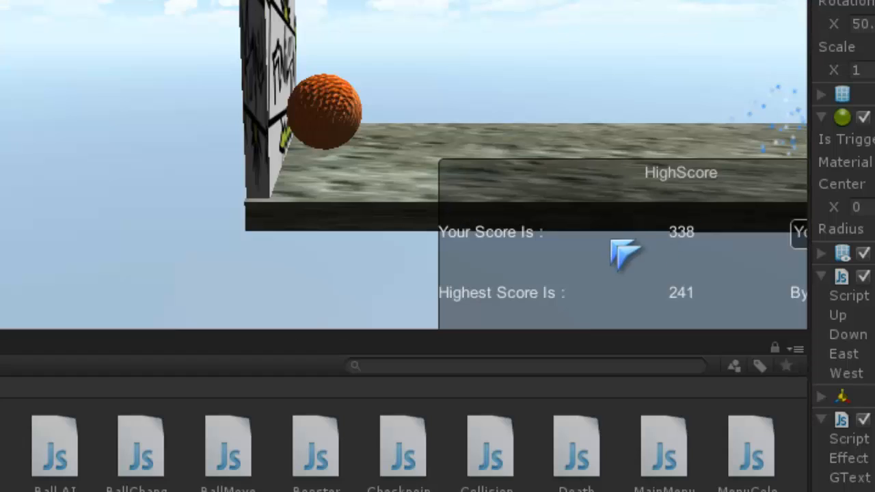
mouse_move(717, 253)
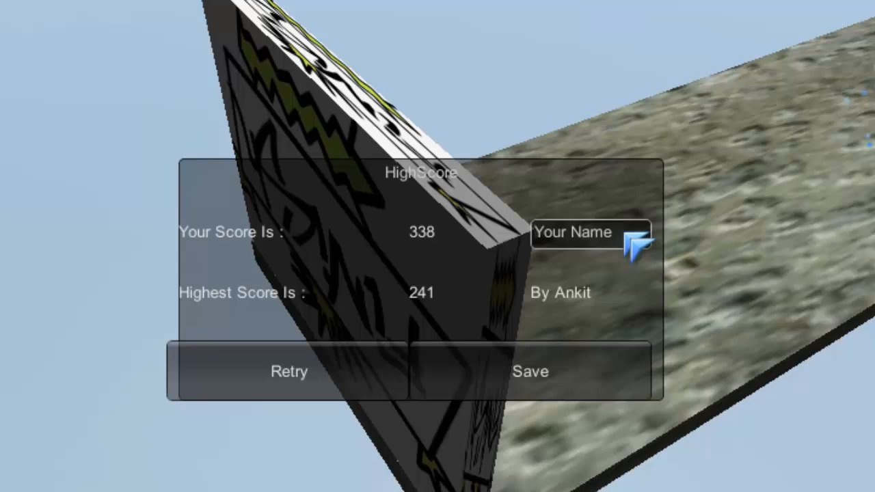
Enter GameR in the Your Name text area and save it for the 338 score
left_click(588, 233)
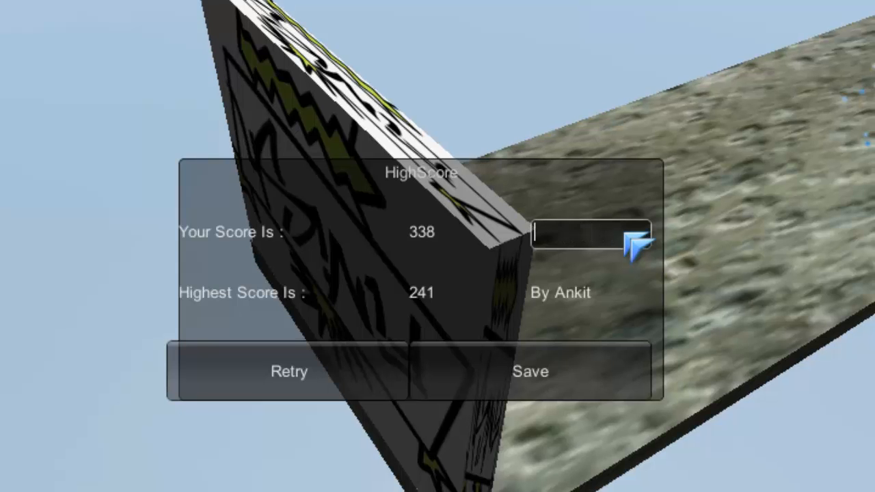
type("Ankit")
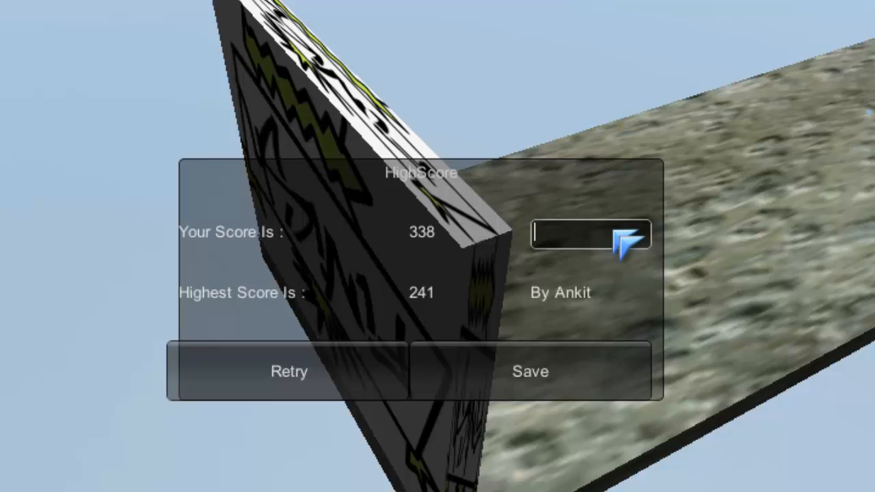
type("Game")
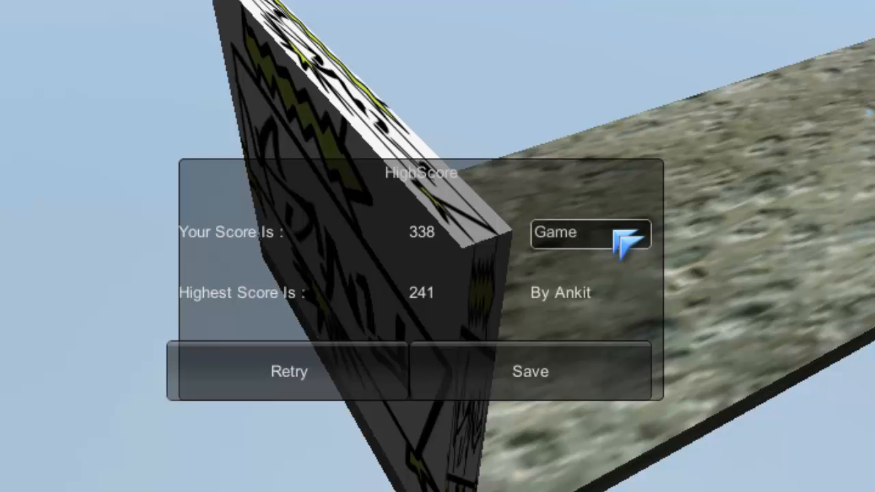
type("R")
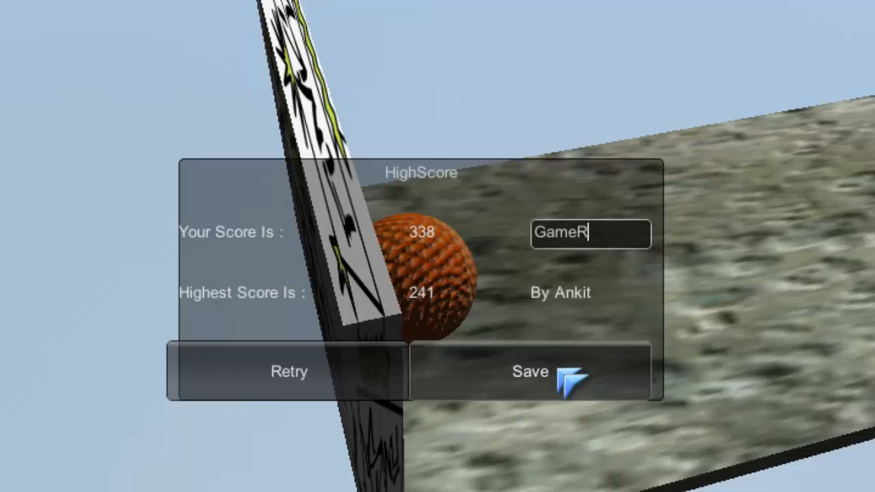
left_click(531, 371)
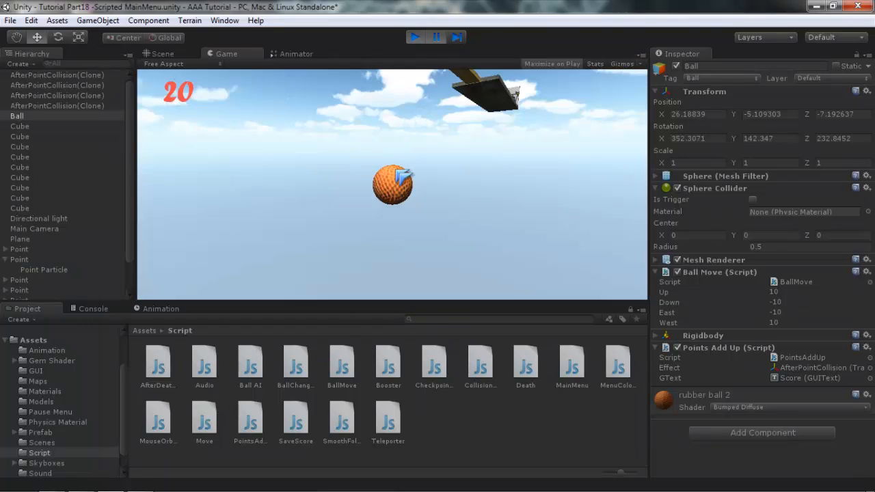
Exit Play mode and return to the Scene view
left_click(164, 53)
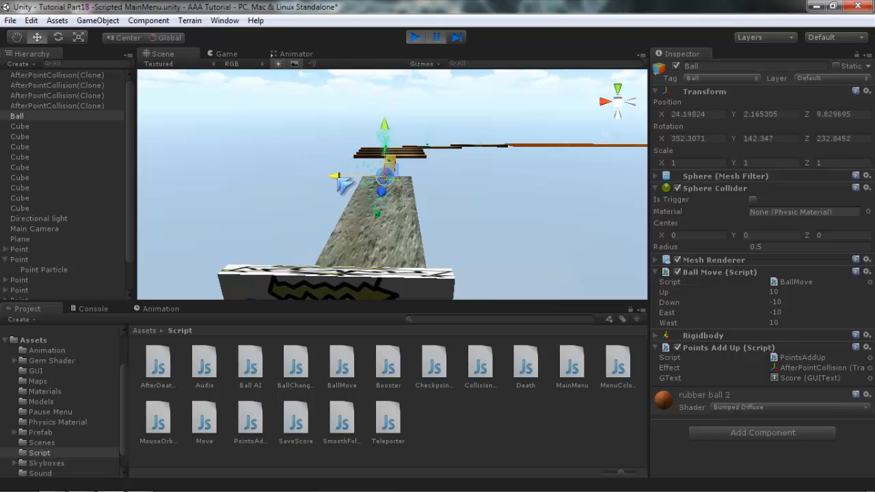
left_click(414, 37)
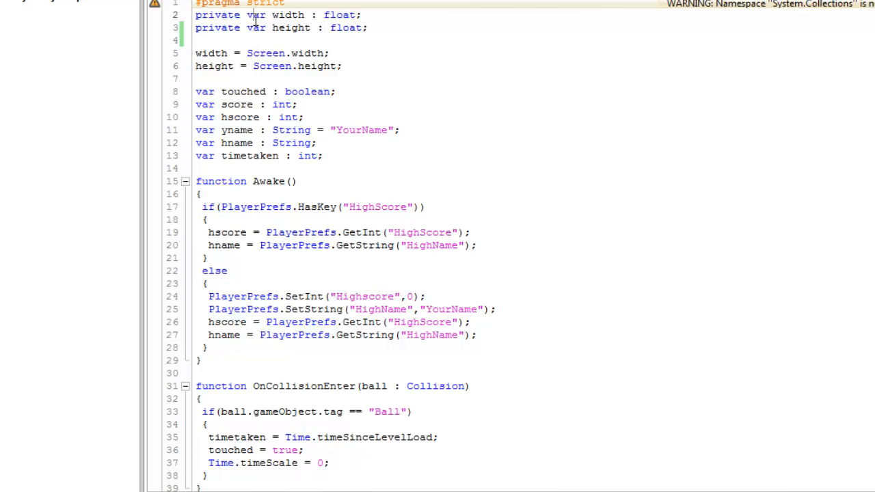
mouse_move(276, 17)
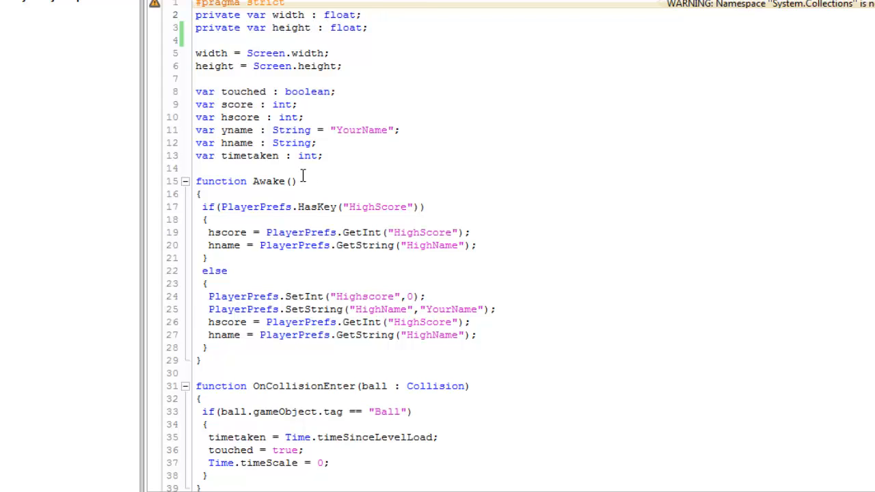
scroll("down", 3)
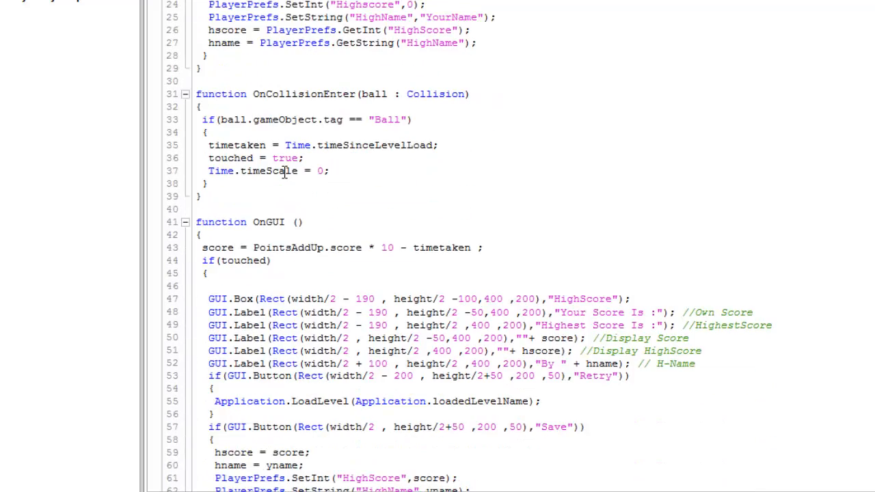
scroll("up", 3)
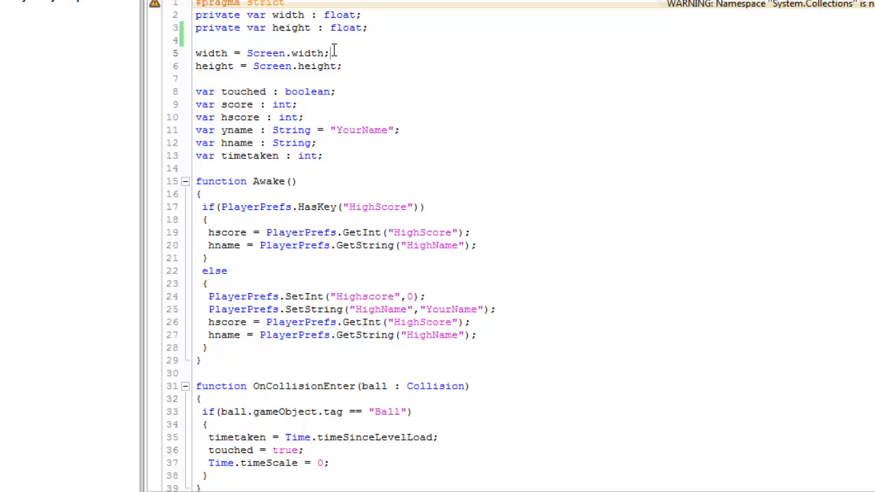
left_click(345, 65)
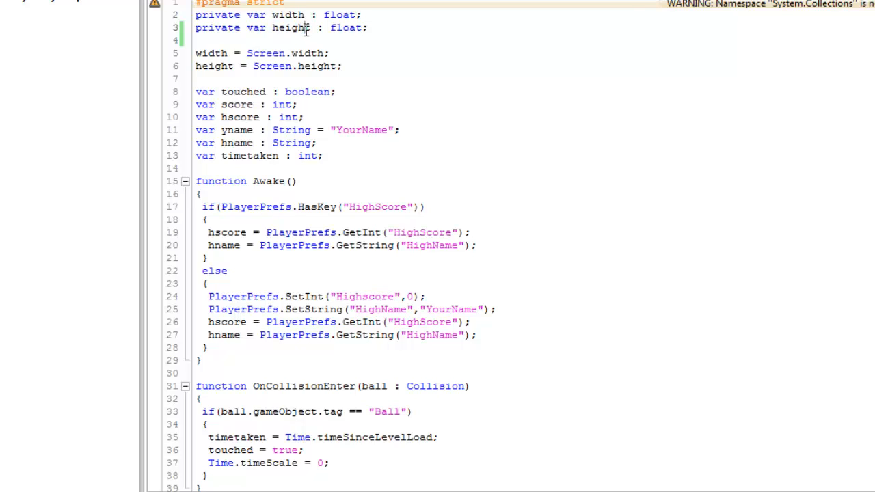
mouse_move(388, 71)
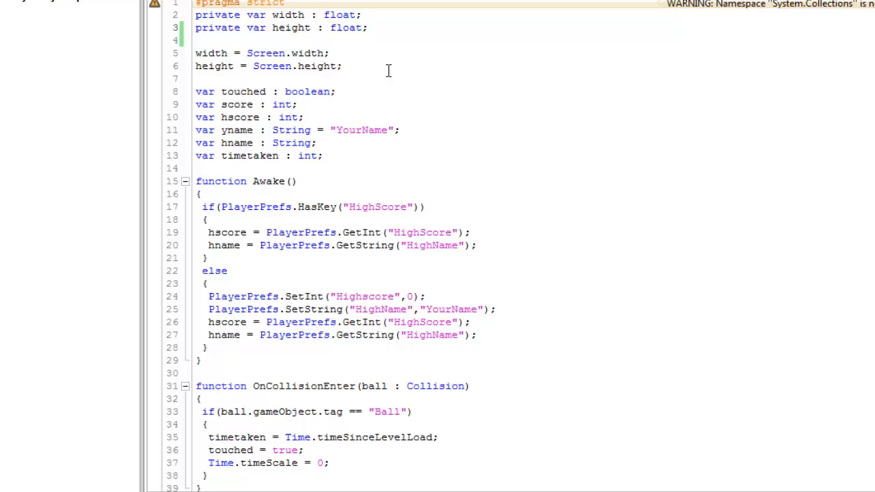
scroll("down", 3)
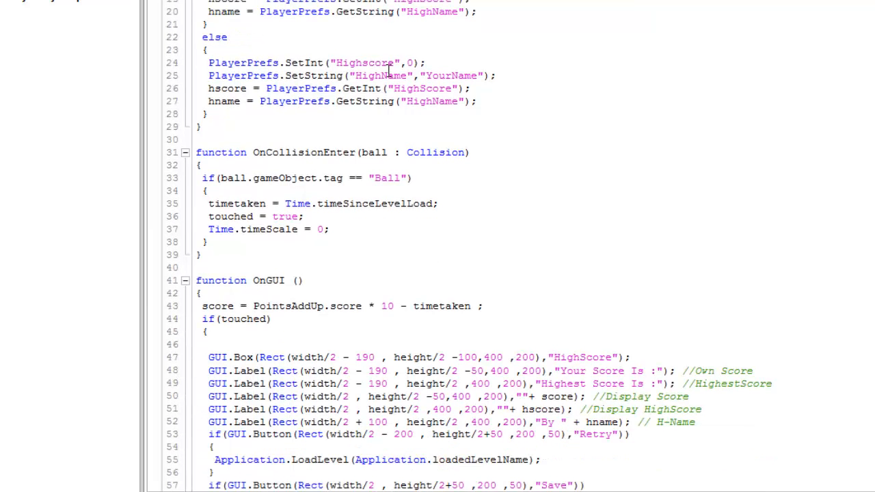
scroll("up", 3)
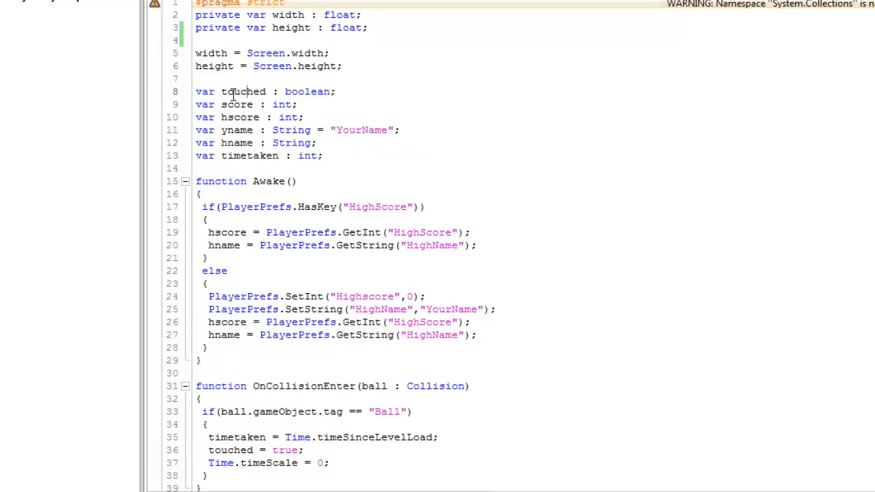
left_click(335, 90)
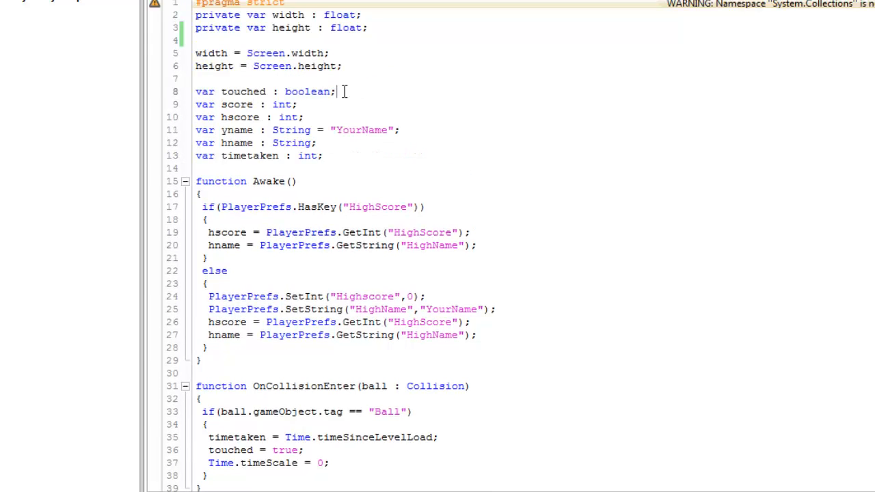
scroll("down", 3)
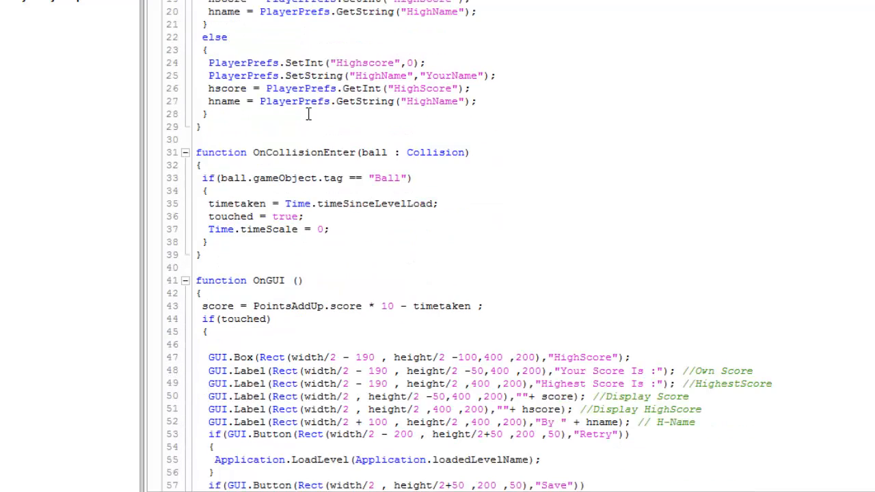
scroll("down", 3)
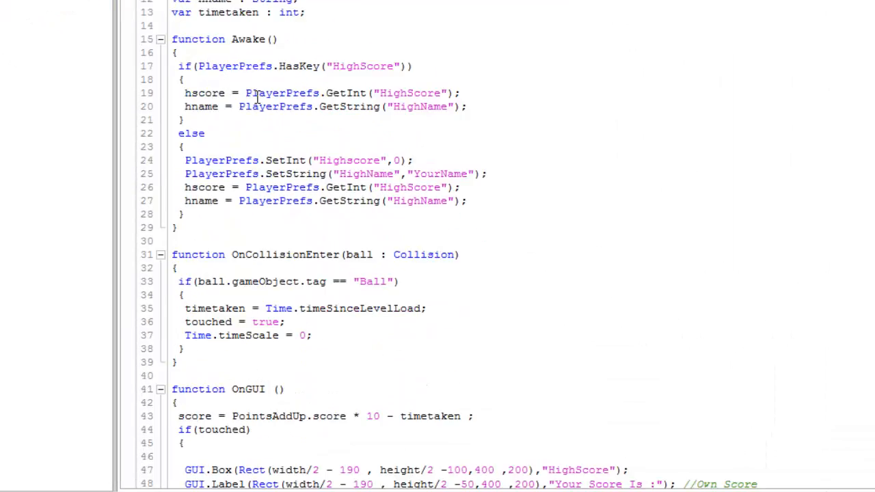
Review the panel drawing code: the high score box, score and hscore labels
scroll("down", 3)
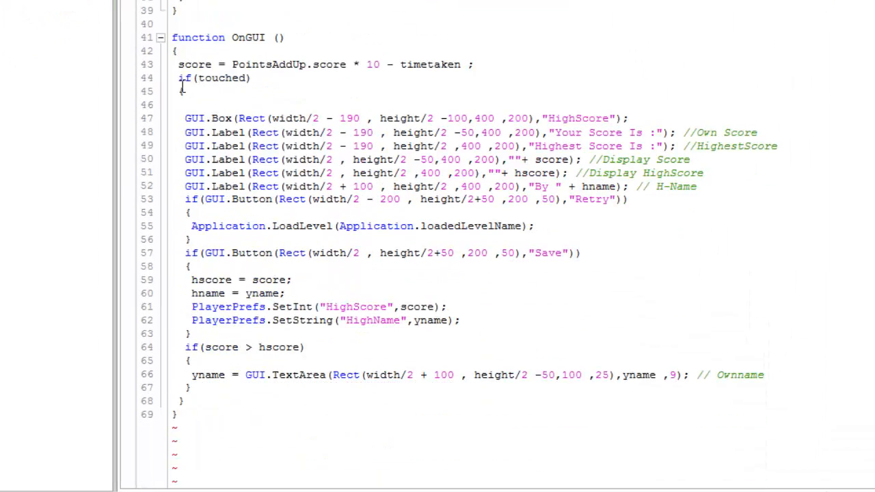
left_click_drag(184, 117, 194, 334)
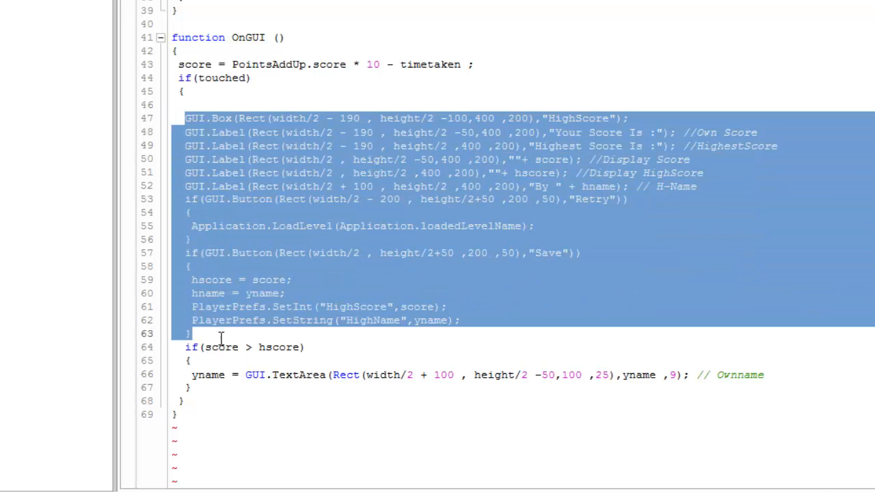
scroll("up", 3)
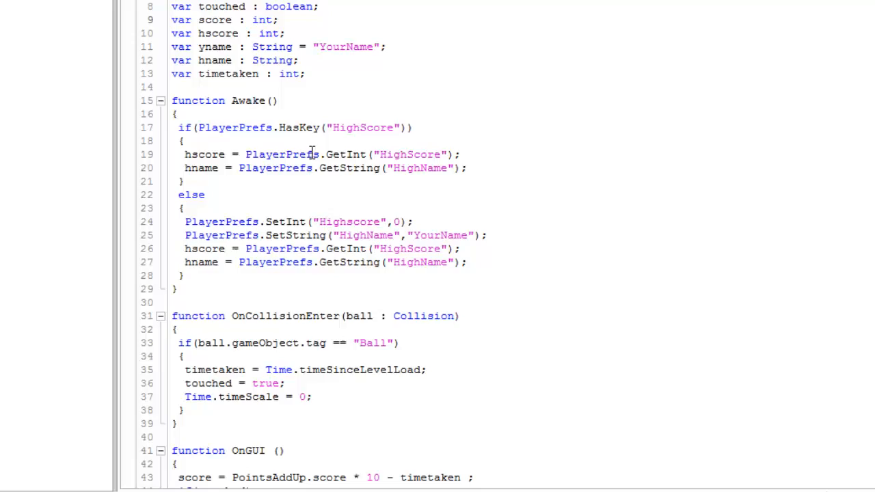
scroll("down", 3)
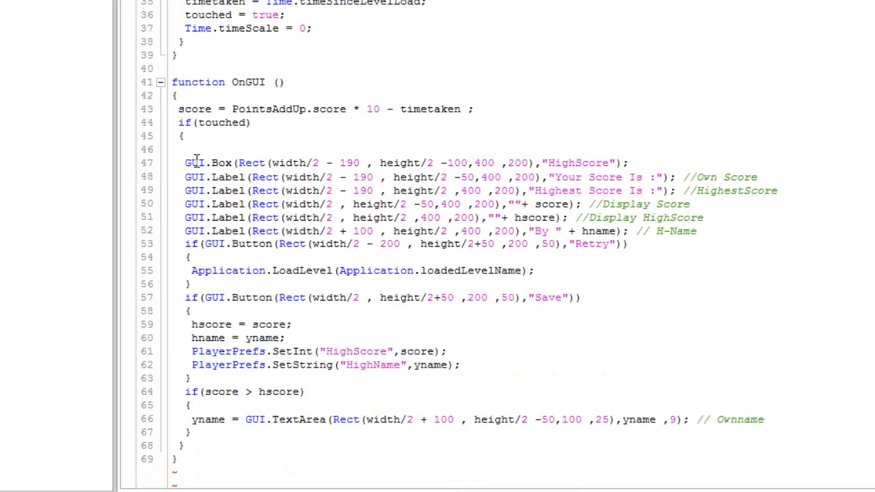
double_click(195, 162)
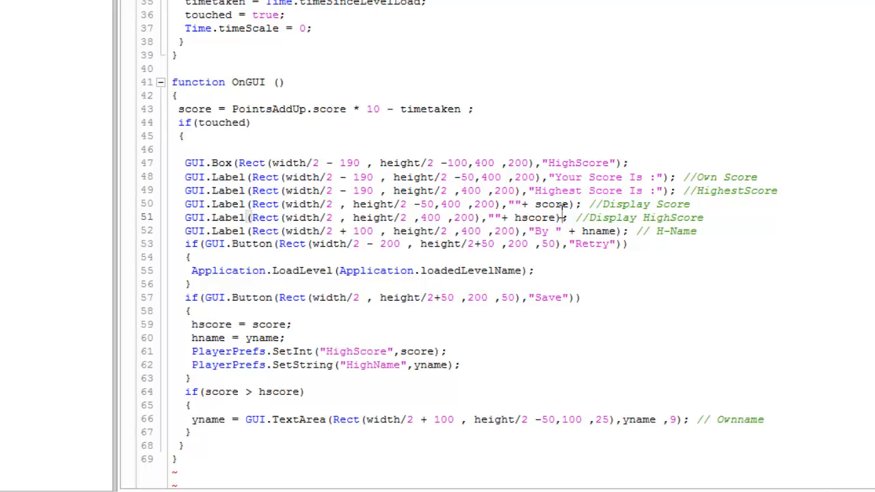
double_click(552, 204)
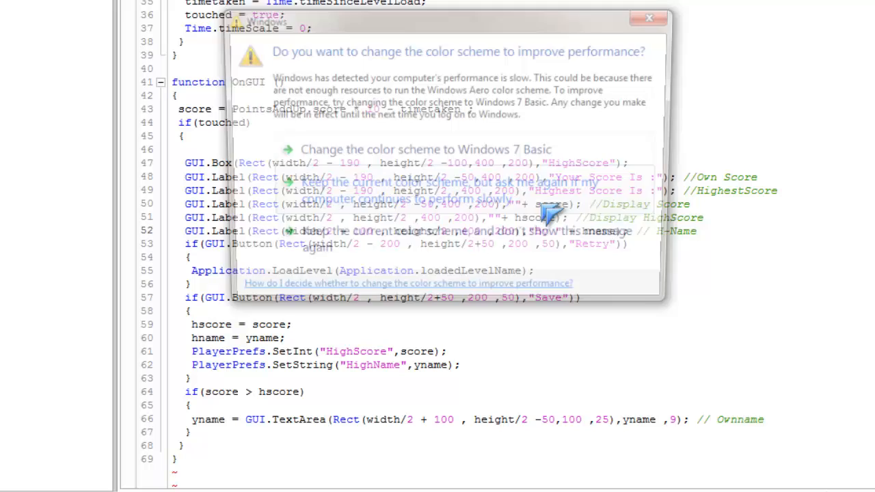
left_click(645, 19)
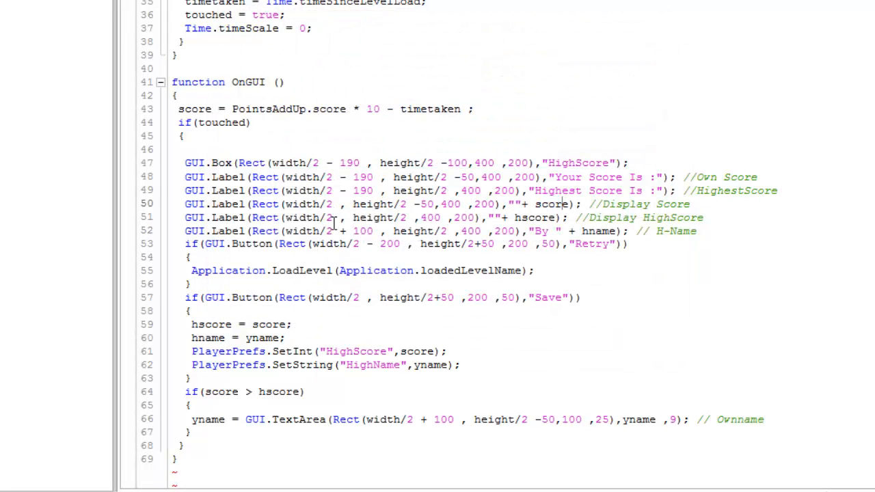
mouse_move(525, 218)
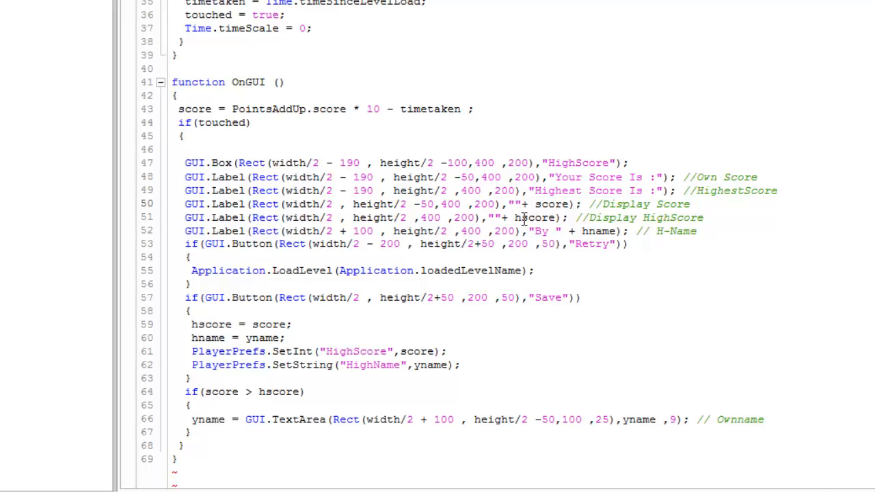
double_click(533, 217)
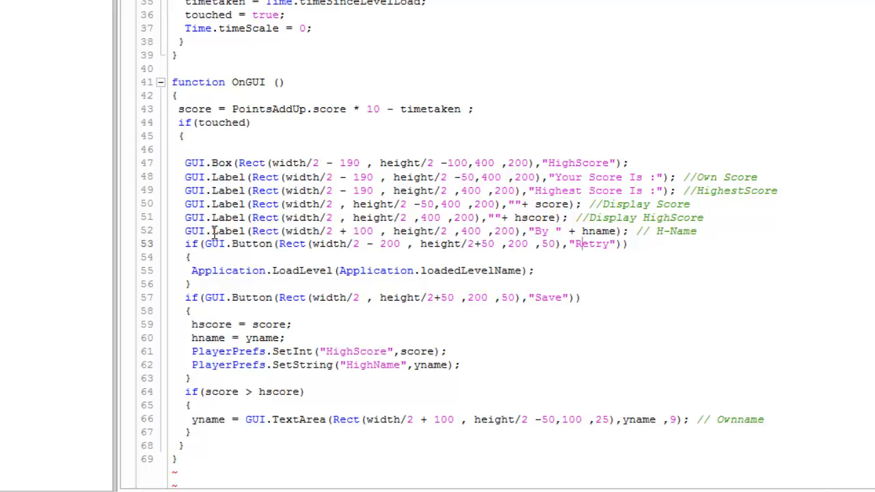
mouse_move(205, 229)
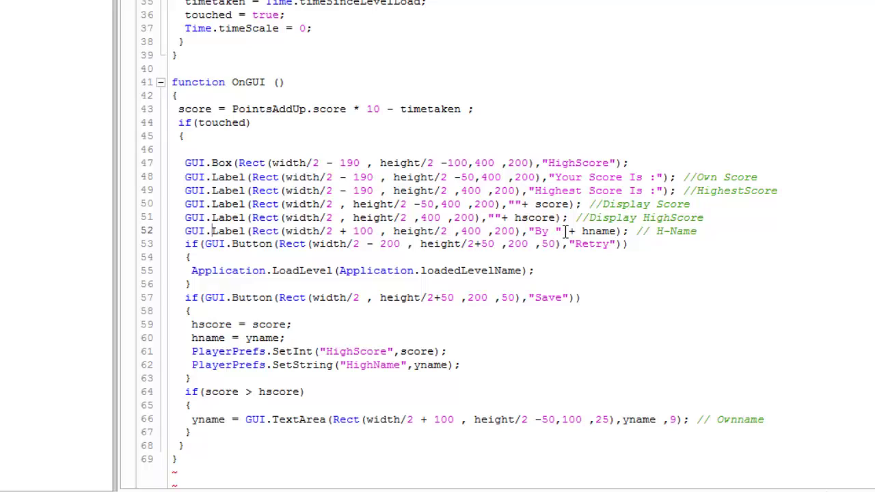
mouse_move(216, 243)
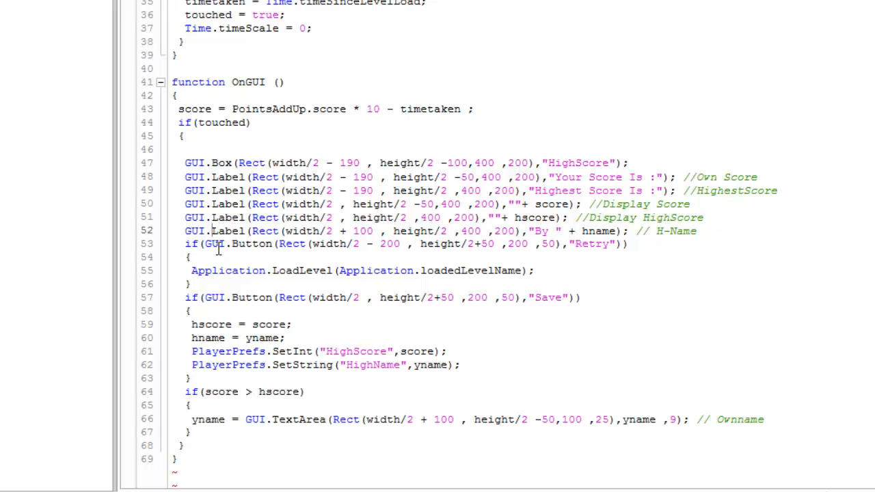
mouse_move(569, 244)
type("18")
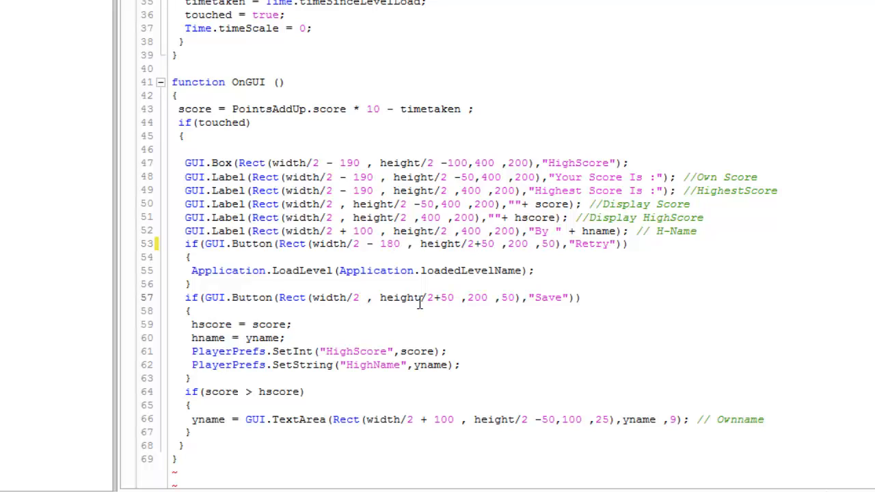
Set the Save button Rect x to width/2+20 and review the hname save block
type("+20")
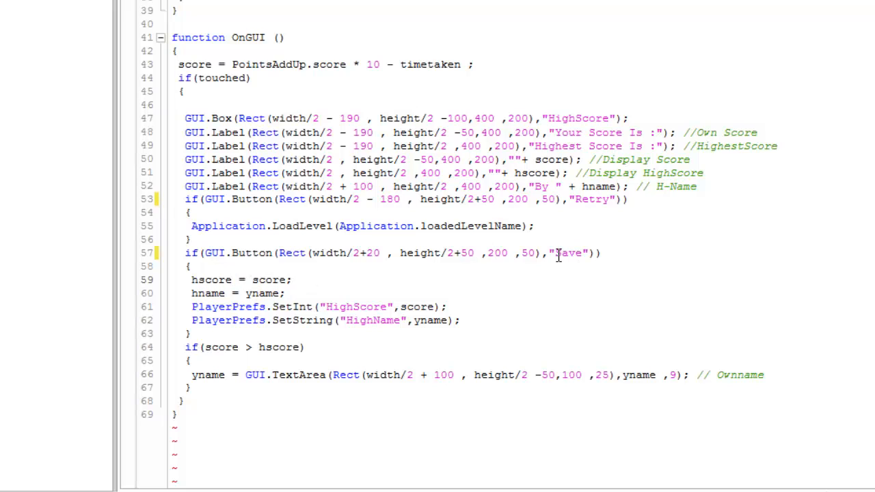
double_click(213, 292)
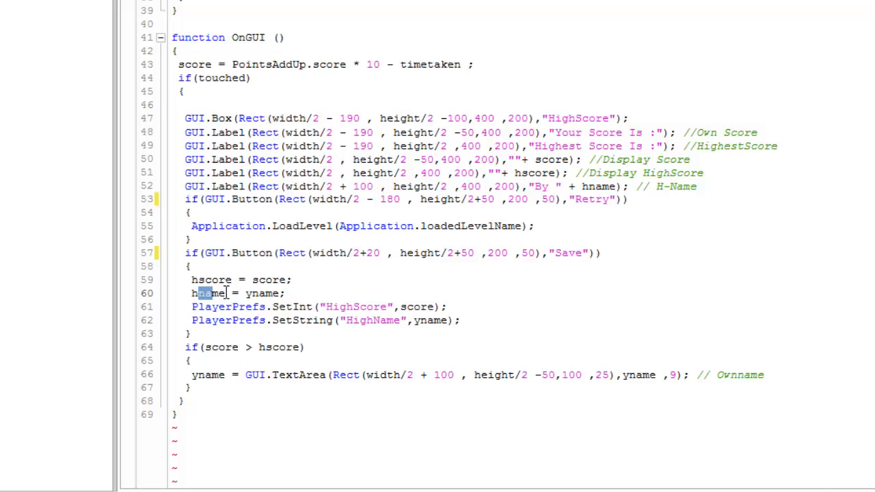
scroll("up", 3)
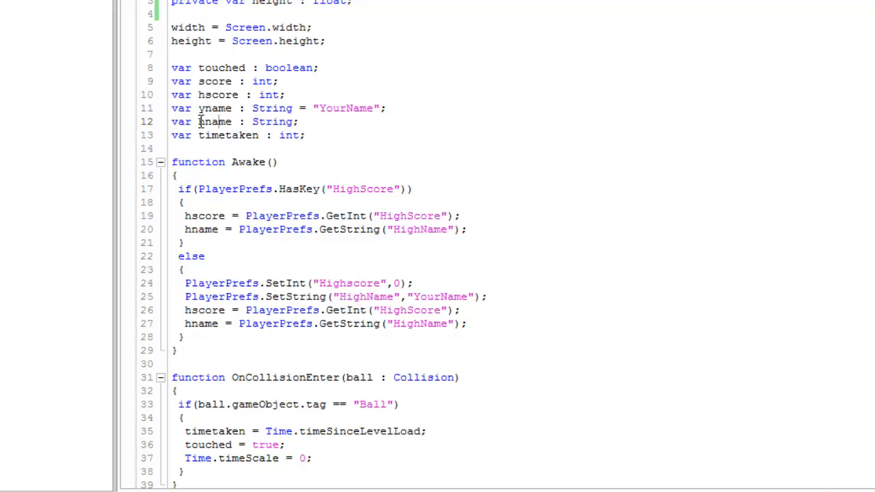
mouse_move(216, 121)
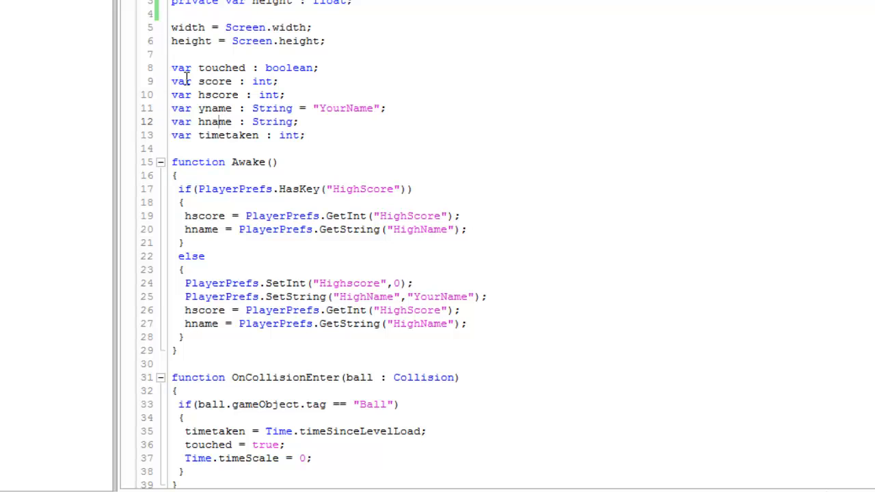
scroll("down", 3)
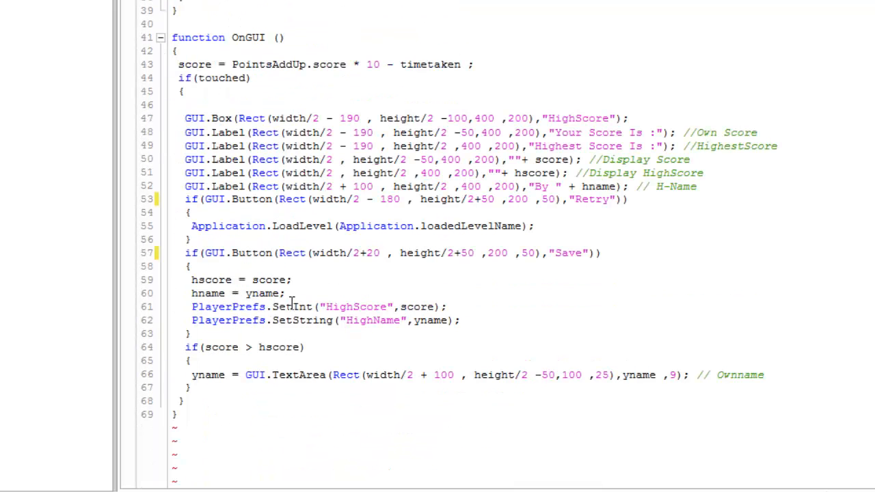
double_click(227, 306)
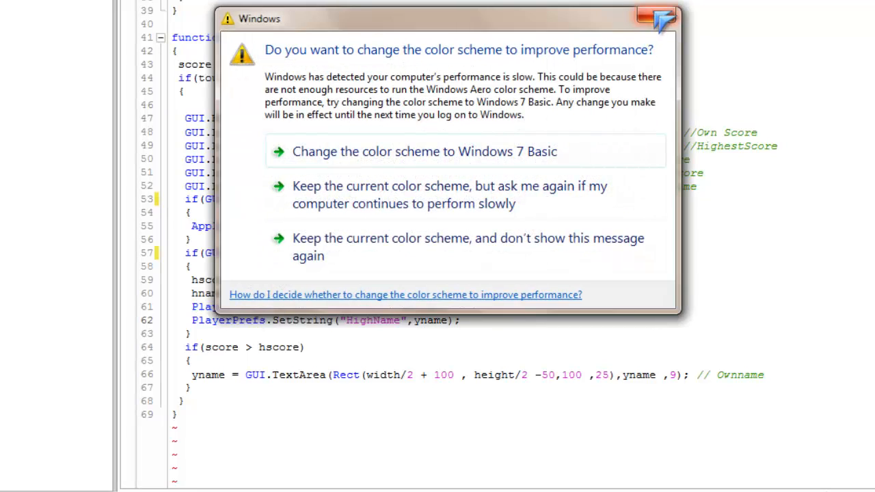
Keep the current colour scheme and open the Unity Script Reference in Chrome
left_click(656, 17)
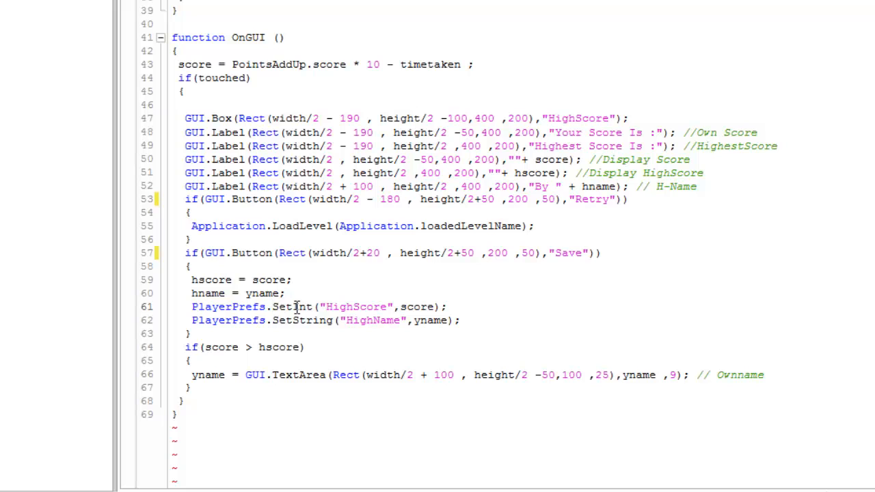
double_click(293, 307)
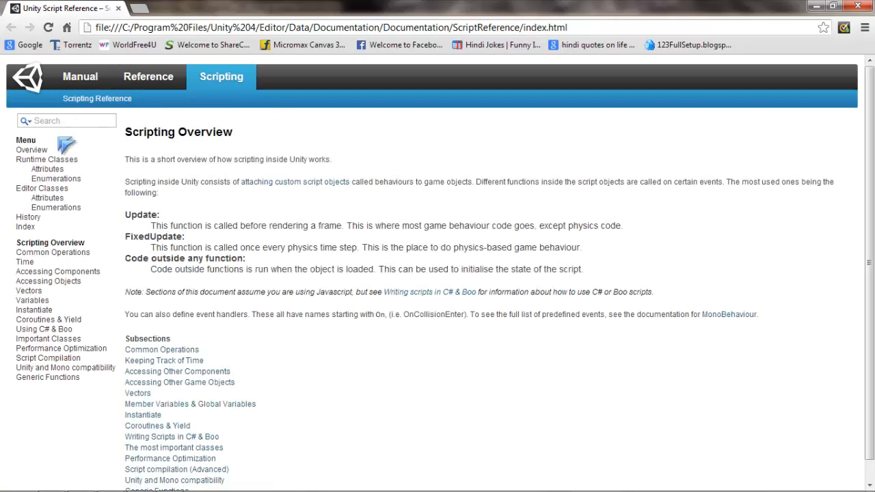
Search 'pla', open the PlayerPrefs page and scroll to its Class Functions
type("pla")
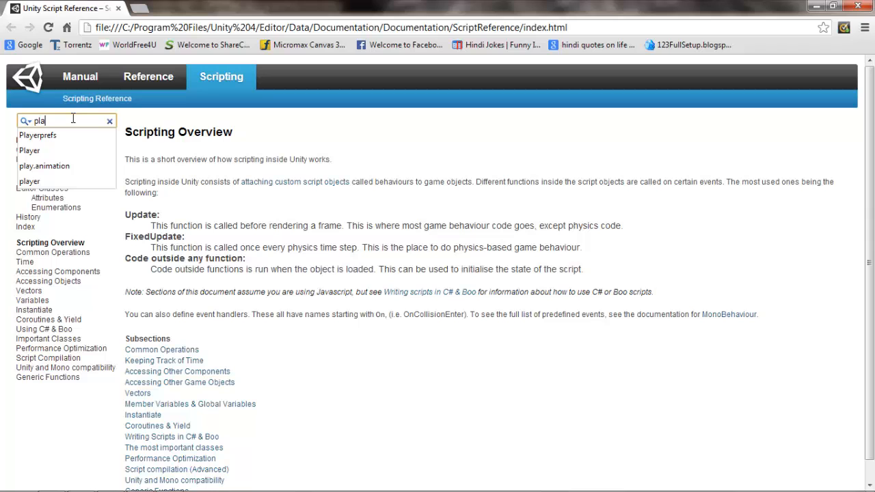
left_click(37, 136)
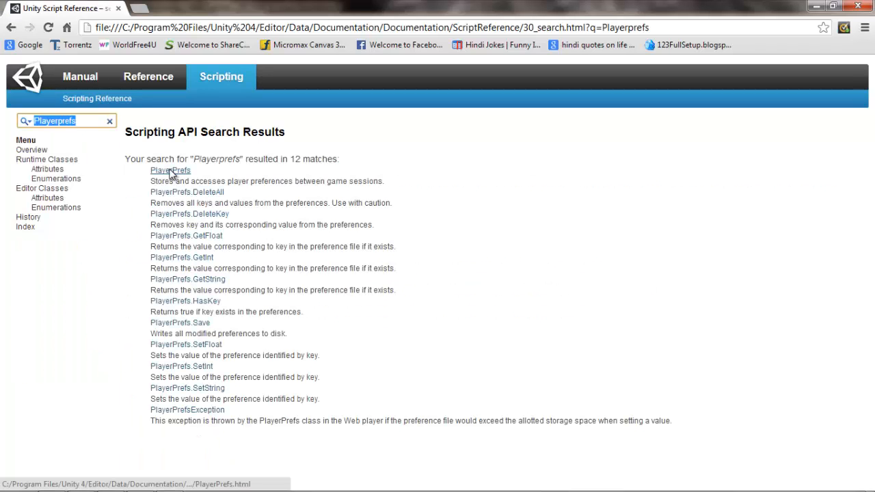
left_click(169, 169)
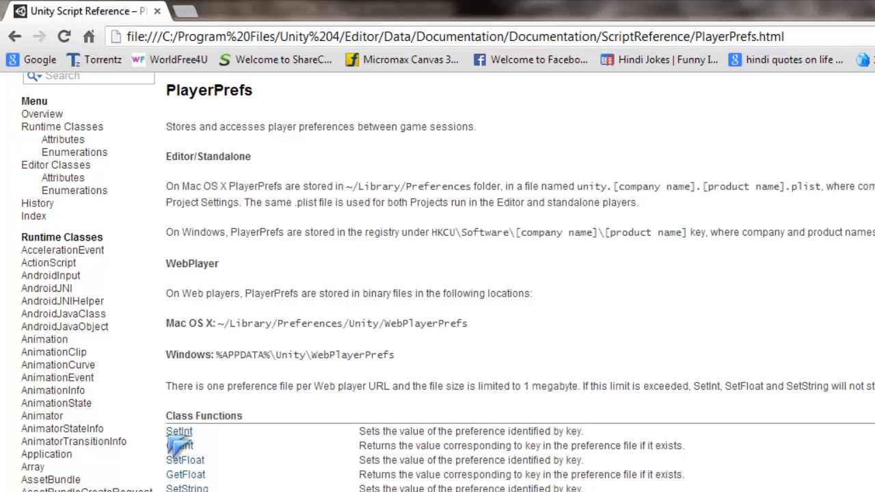
scroll("down", 3)
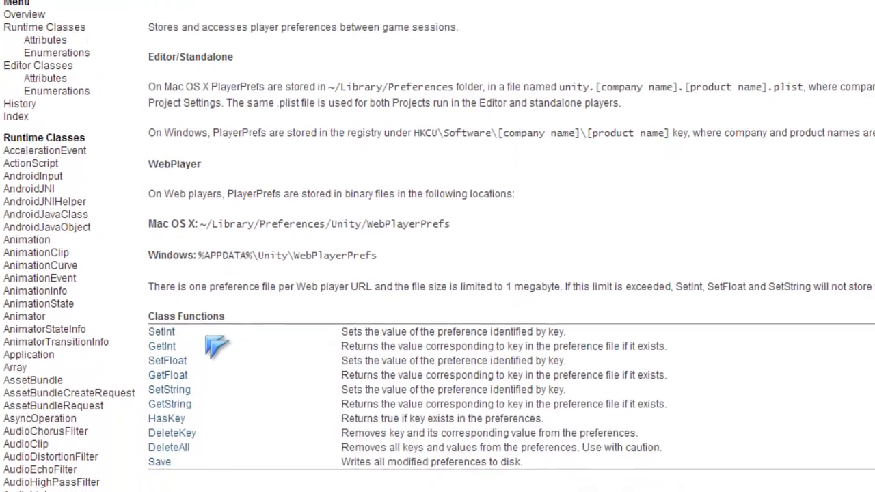
scroll("down", 3)
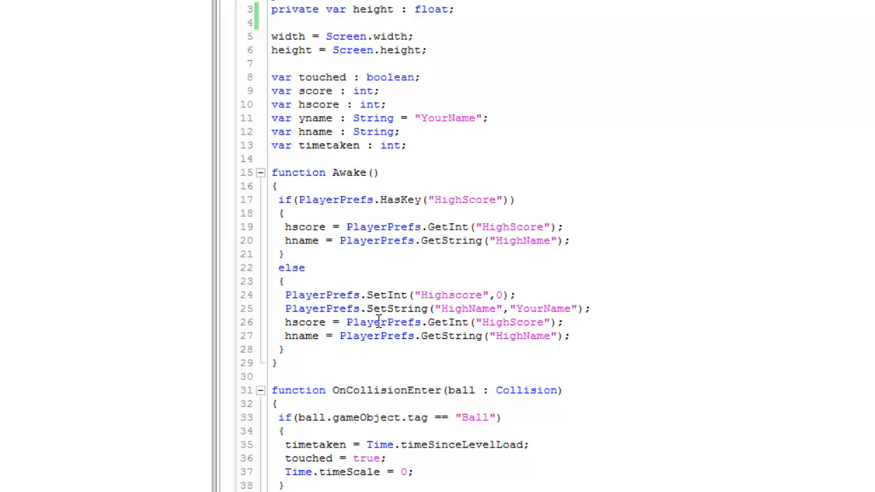
double_click(298, 172)
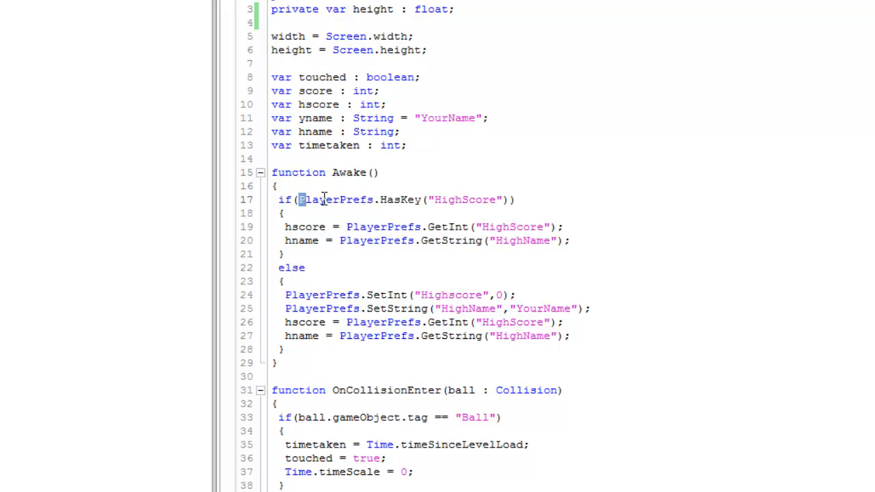
double_click(335, 199)
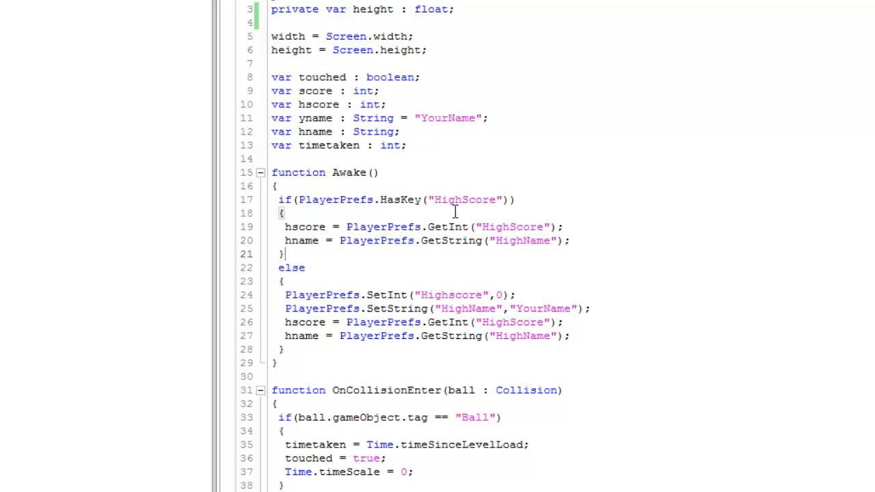
double_click(465, 200)
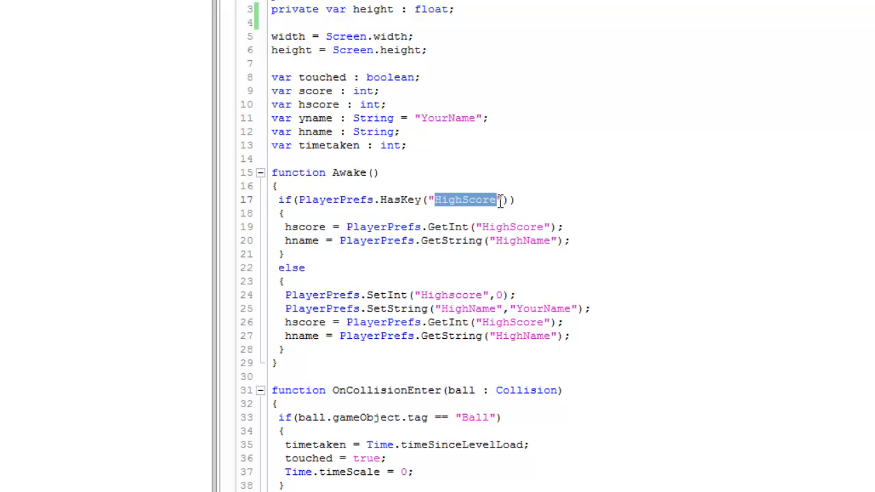
left_click(441, 227)
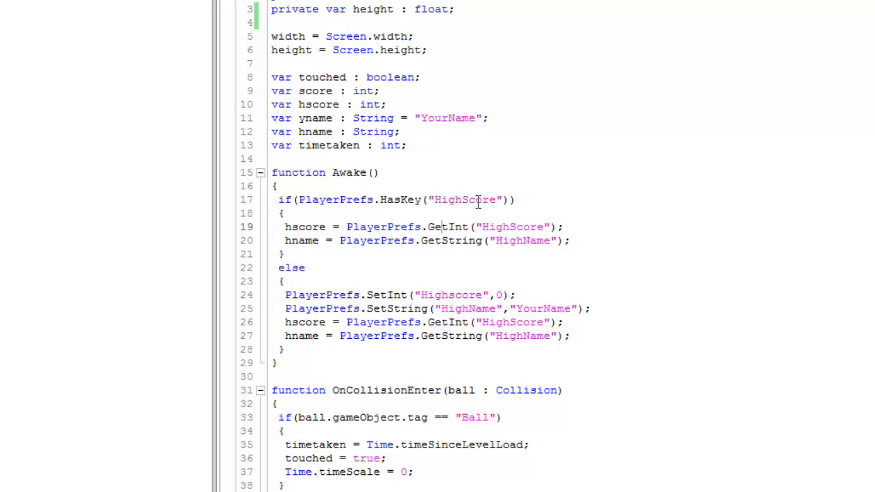
double_click(305, 227)
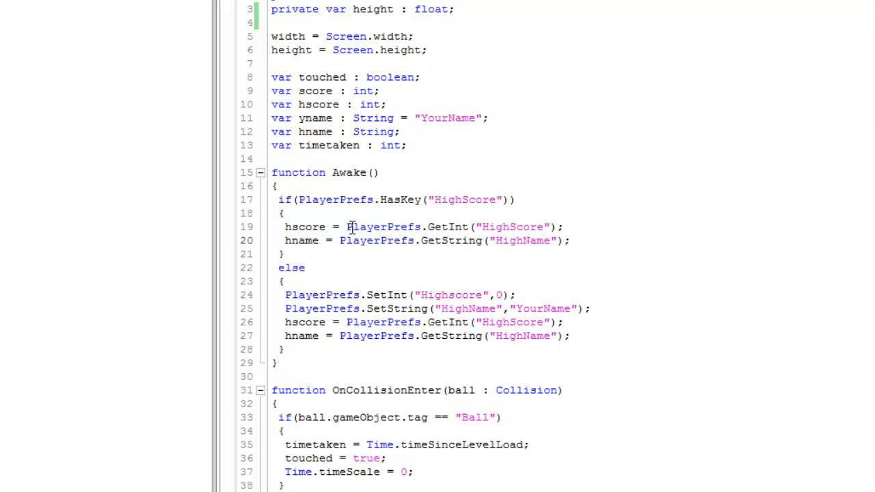
mouse_move(436, 227)
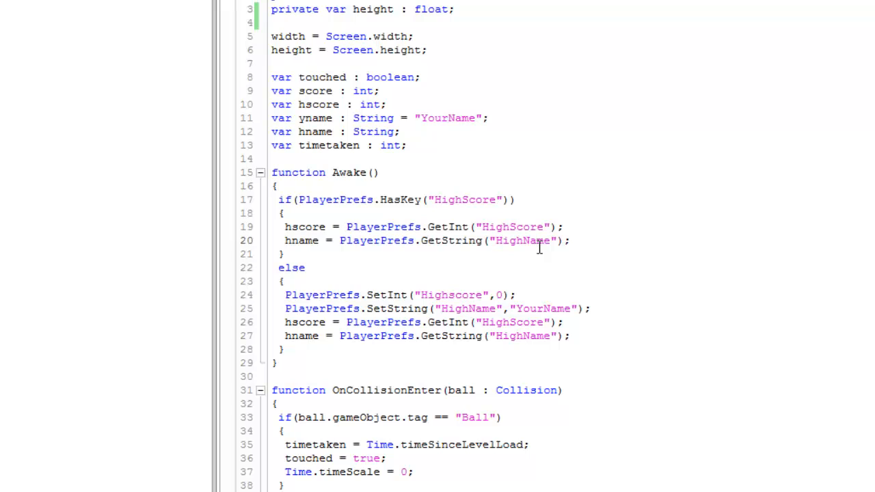
mouse_move(481, 227)
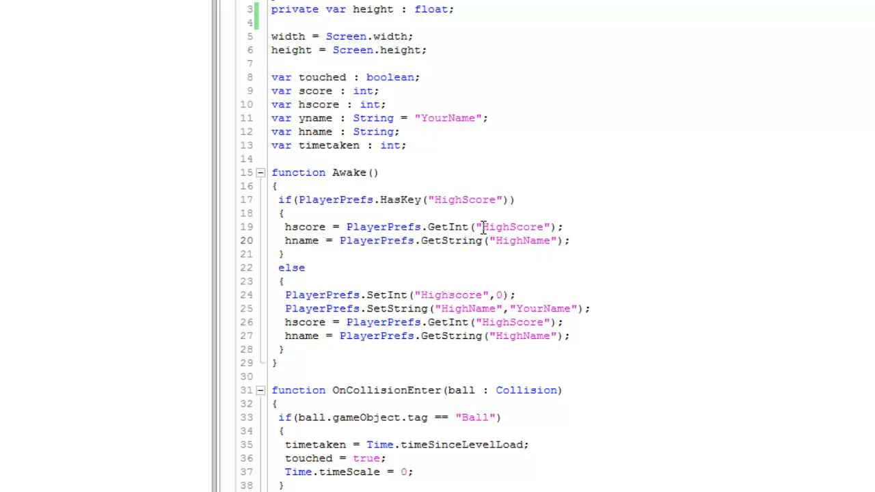
double_click(512, 227)
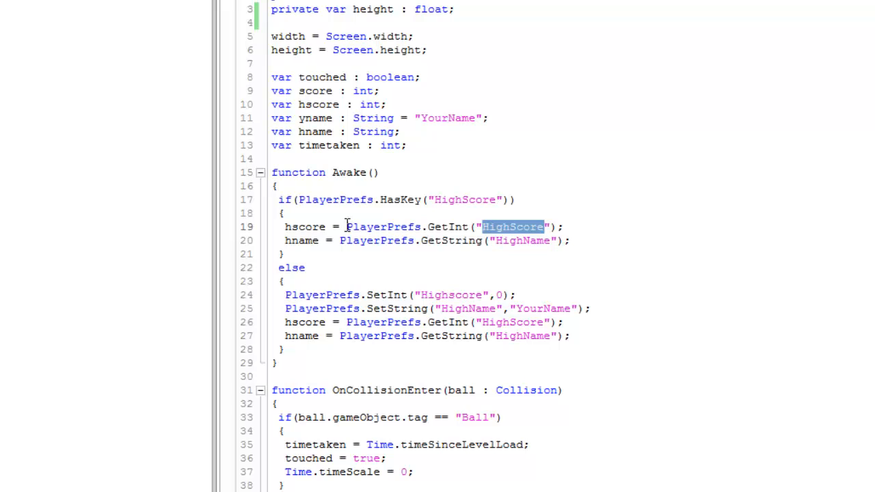
mouse_move(295, 226)
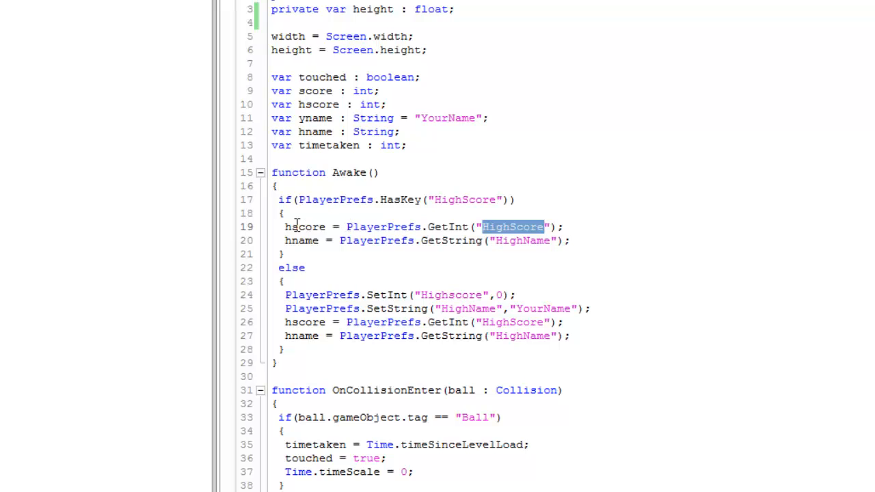
double_click(301, 241)
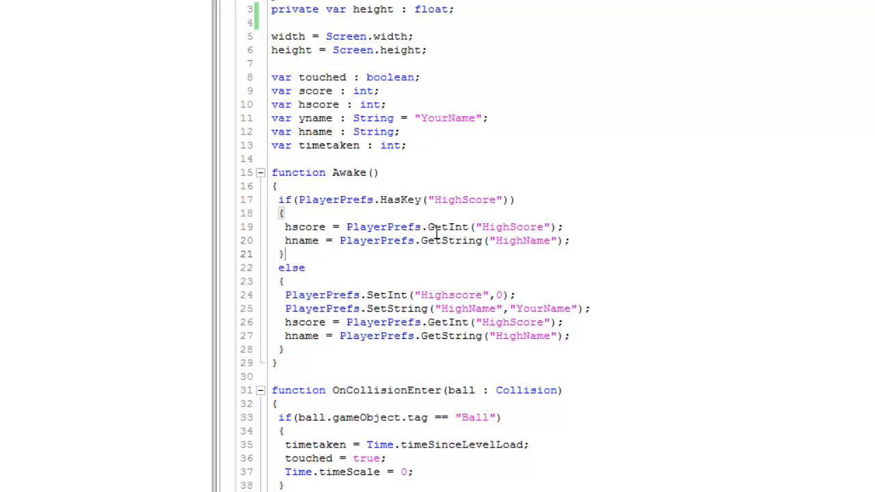
mouse_move(494, 241)
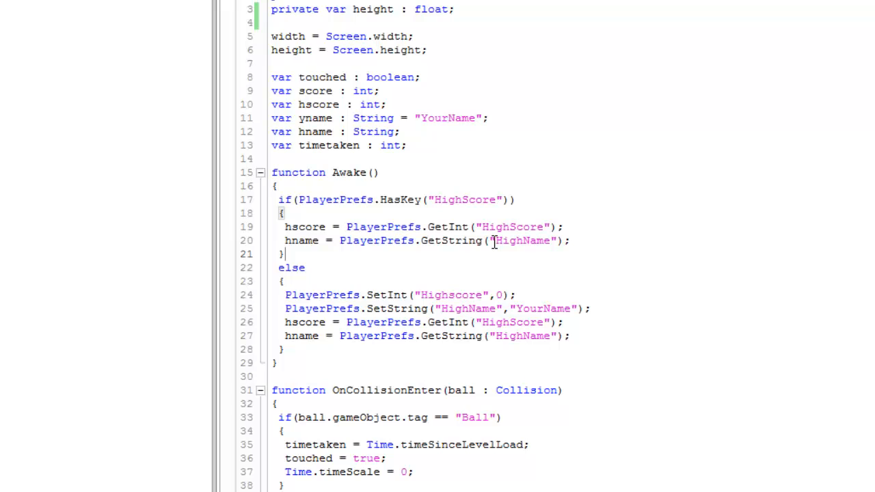
mouse_move(500, 241)
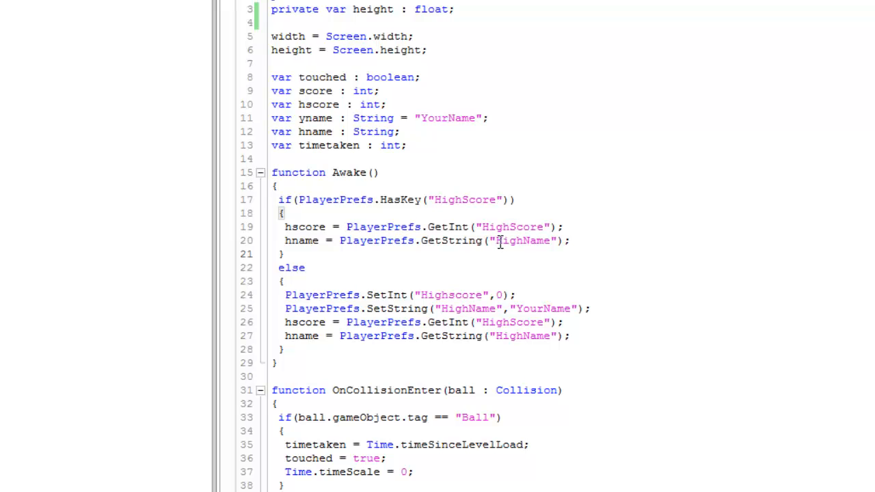
double_click(521, 240)
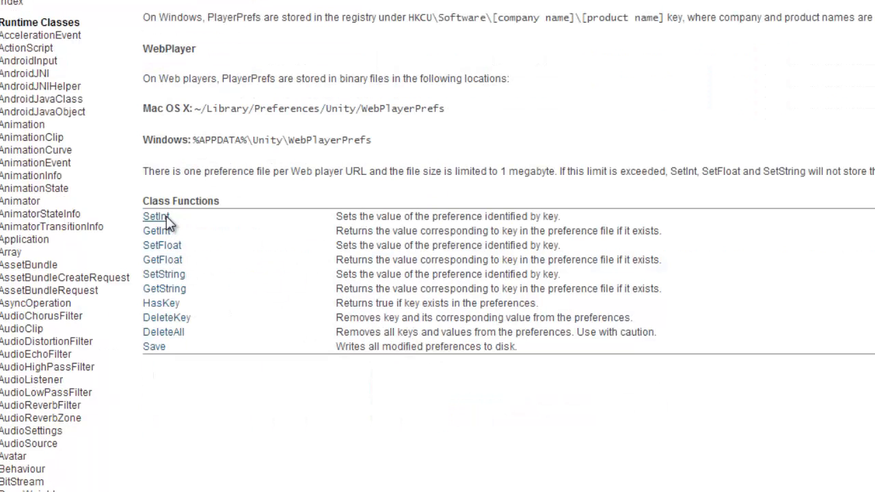
mouse_move(159, 227)
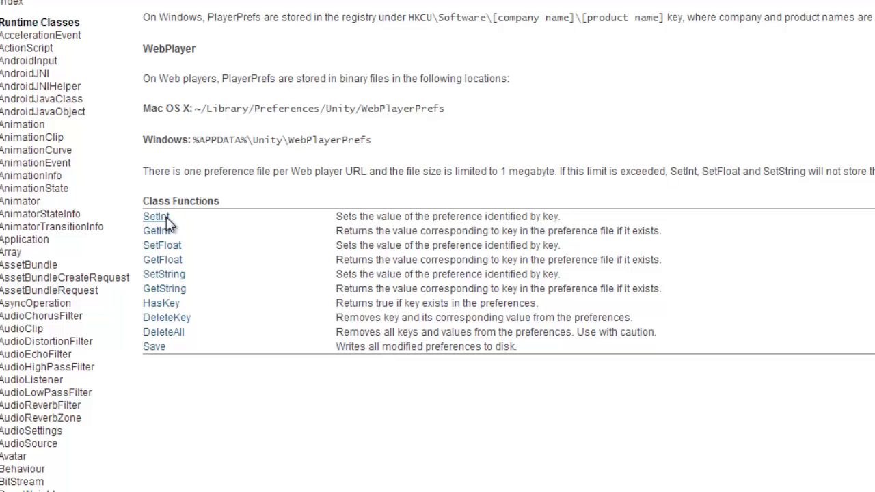
mouse_move(139, 238)
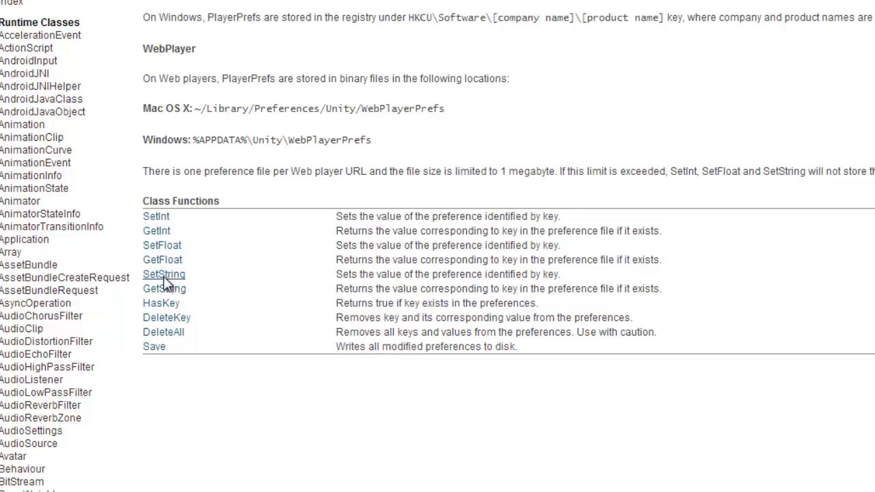
mouse_move(161, 298)
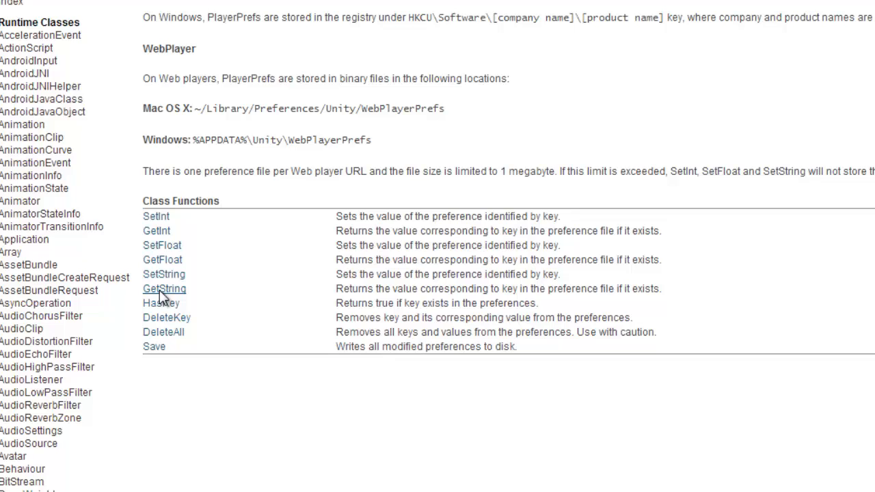
mouse_move(159, 297)
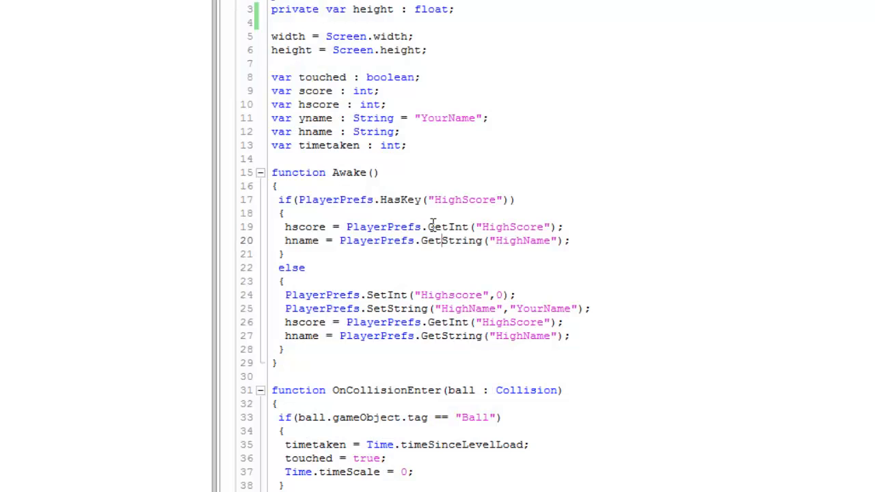
mouse_move(487, 157)
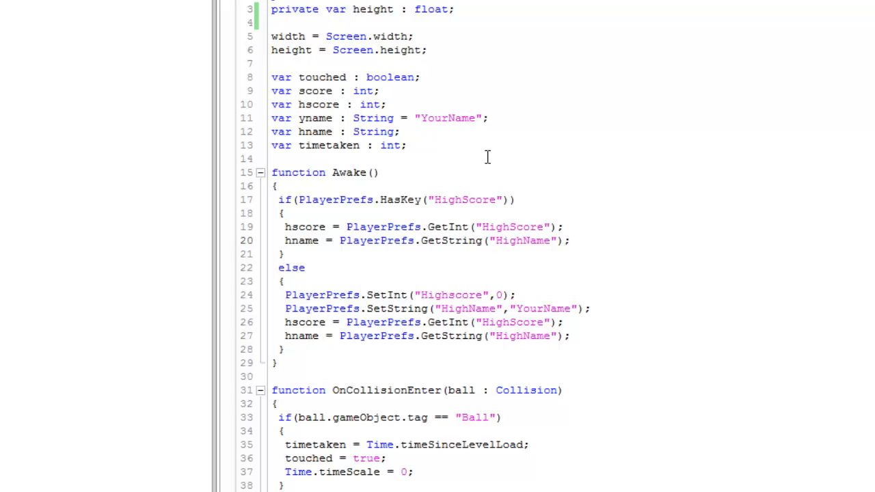
mouse_move(437, 227)
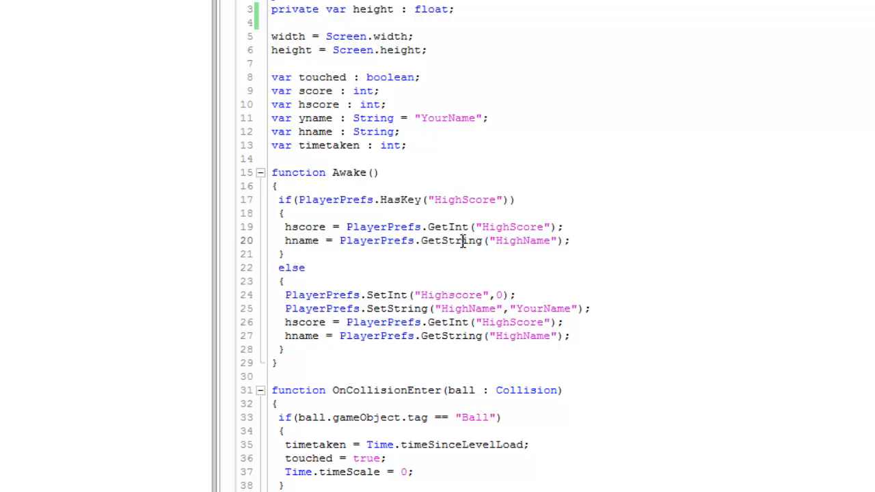
mouse_move(334, 200)
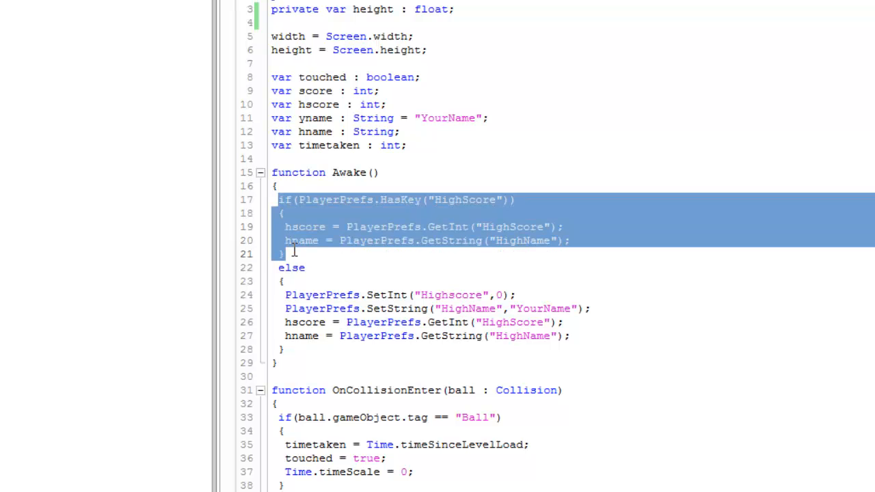
scroll("down", 3)
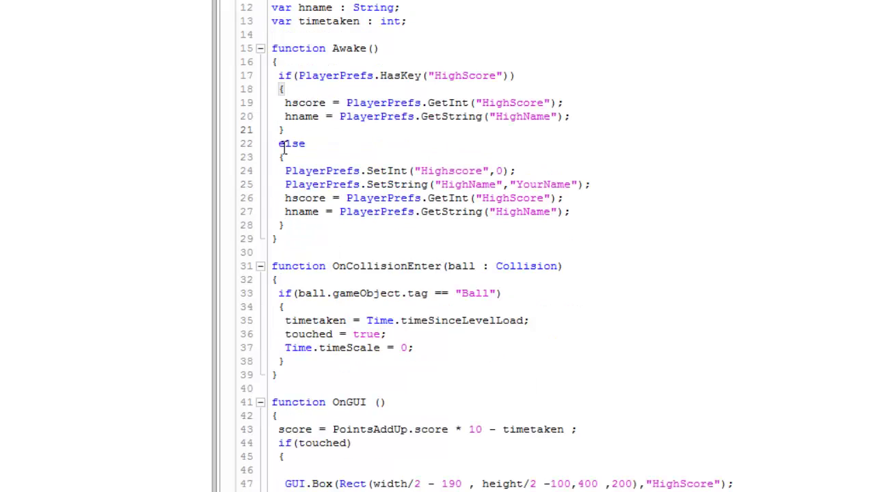
mouse_move(293, 226)
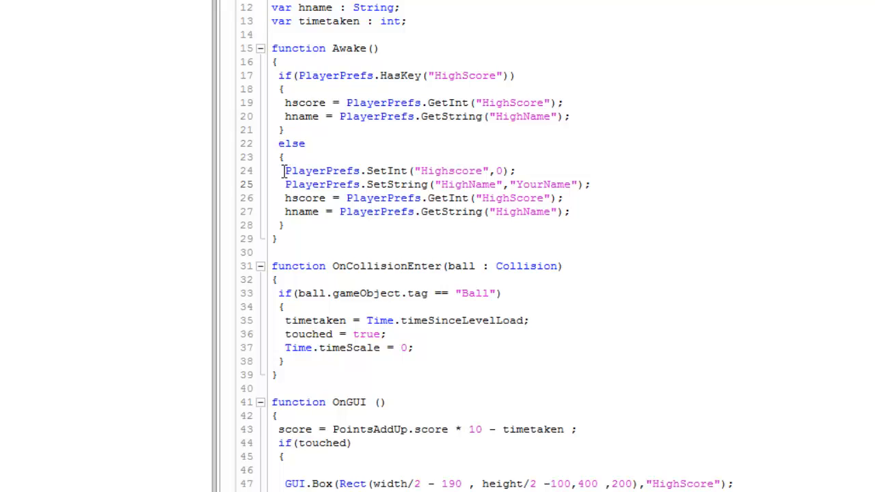
mouse_move(422, 171)
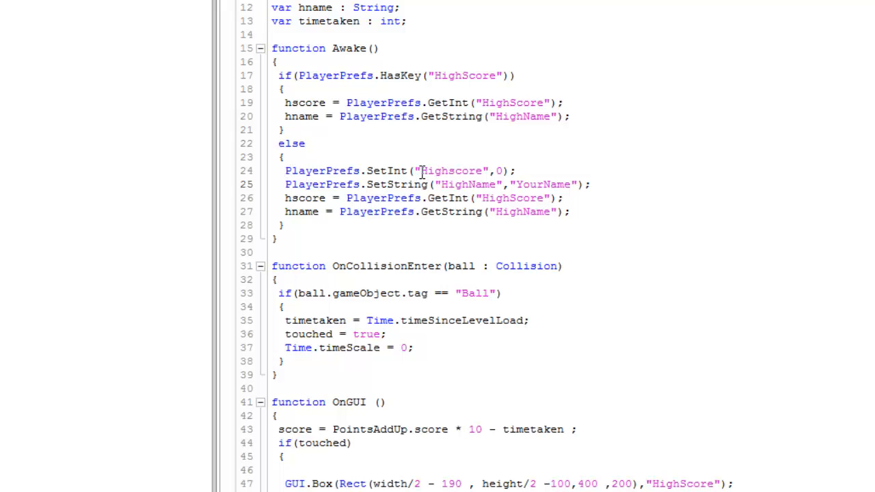
double_click(465, 183)
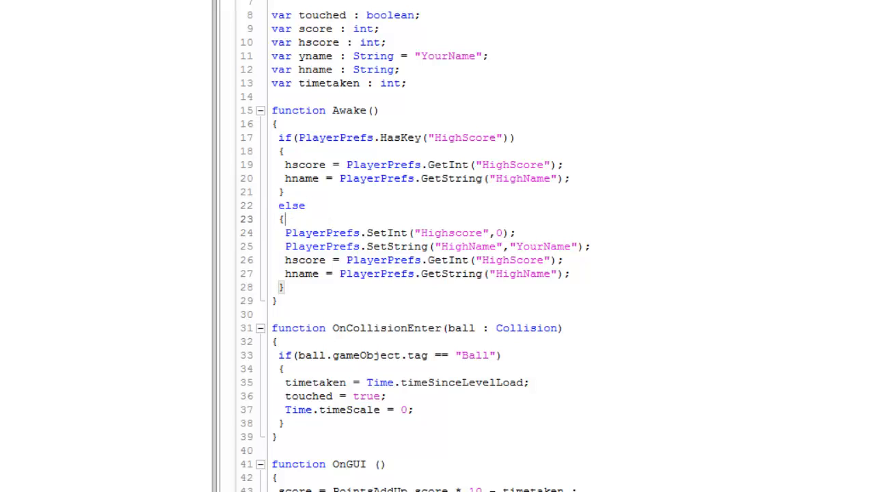
double_click(301, 232)
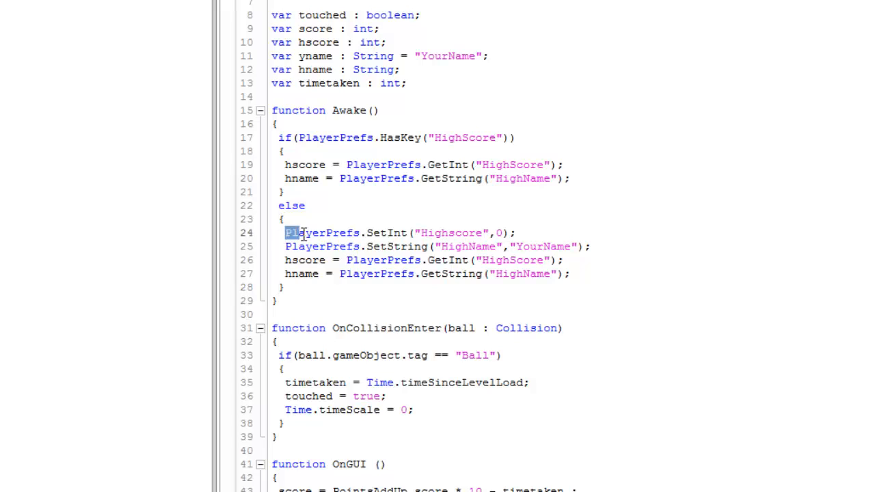
double_click(321, 233)
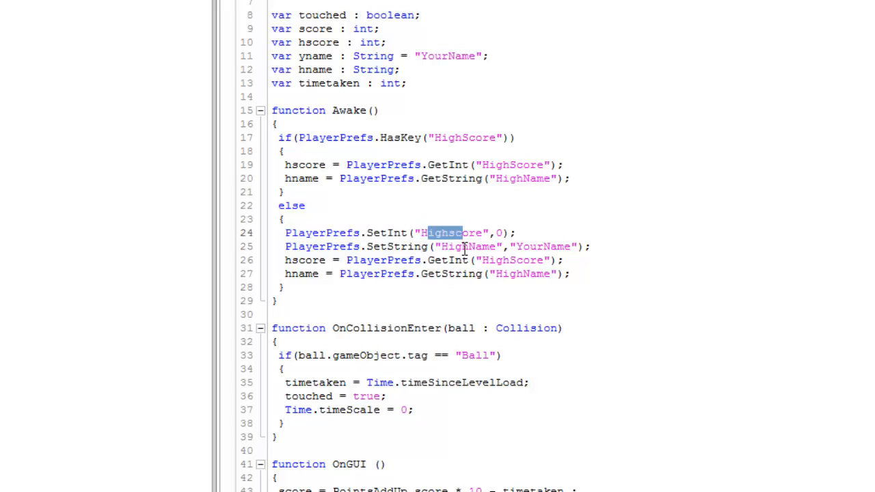
double_click(452, 233)
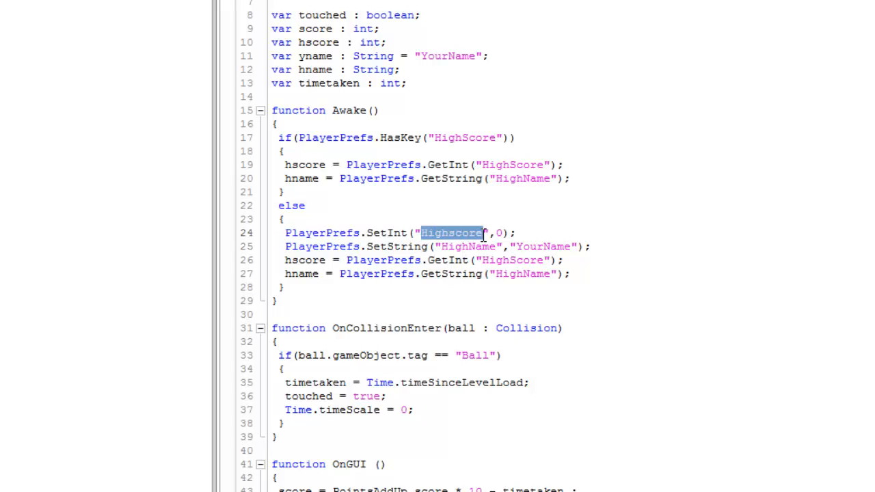
left_click(501, 233)
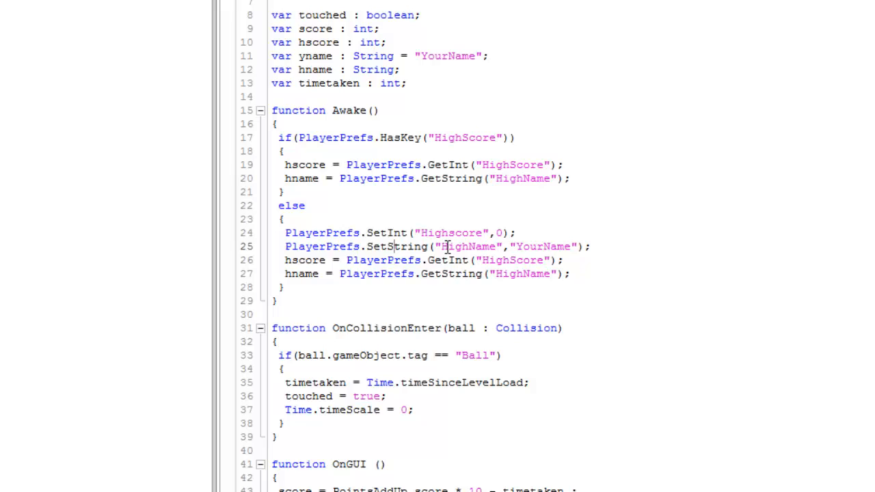
double_click(453, 247)
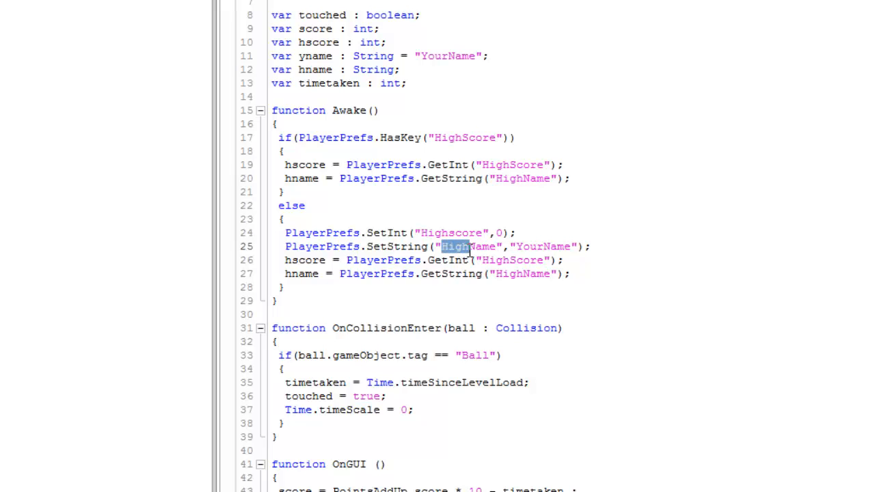
double_click(454, 246)
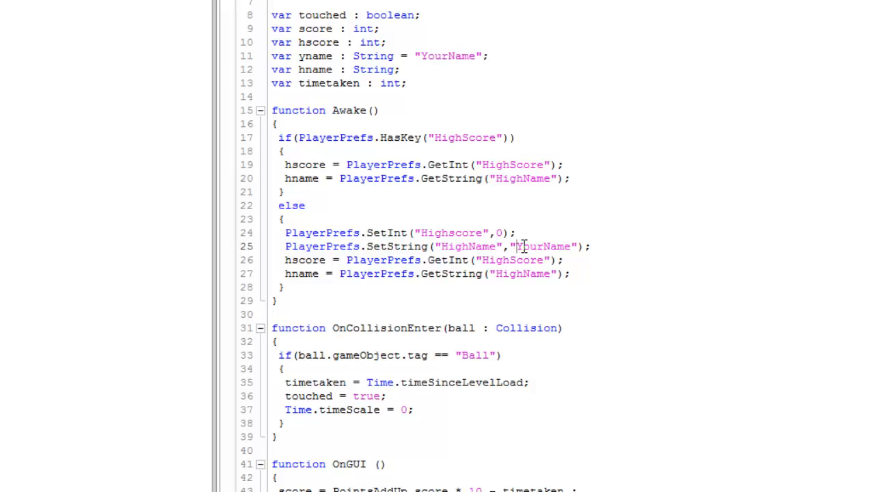
double_click(541, 246)
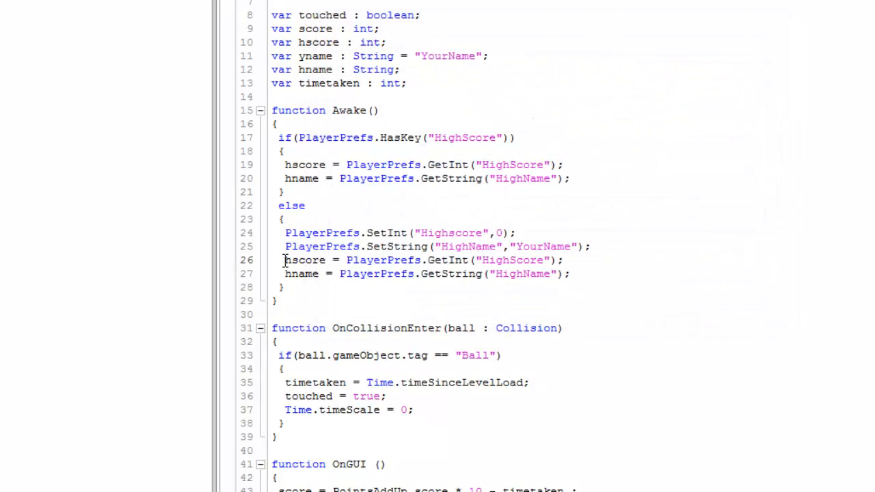
mouse_move(339, 280)
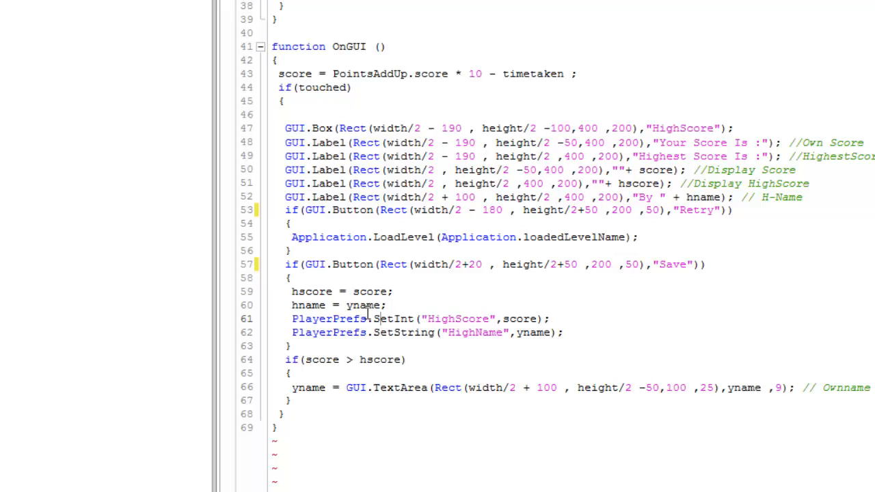
double_click(459, 319)
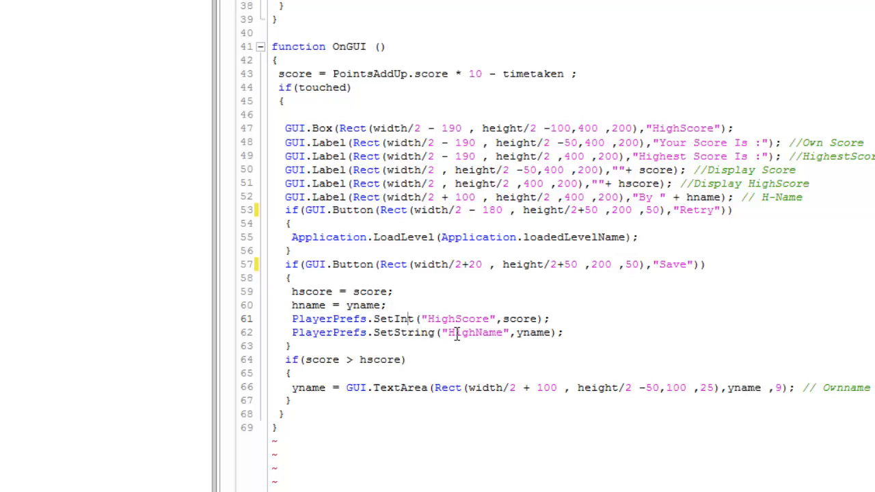
mouse_move(481, 333)
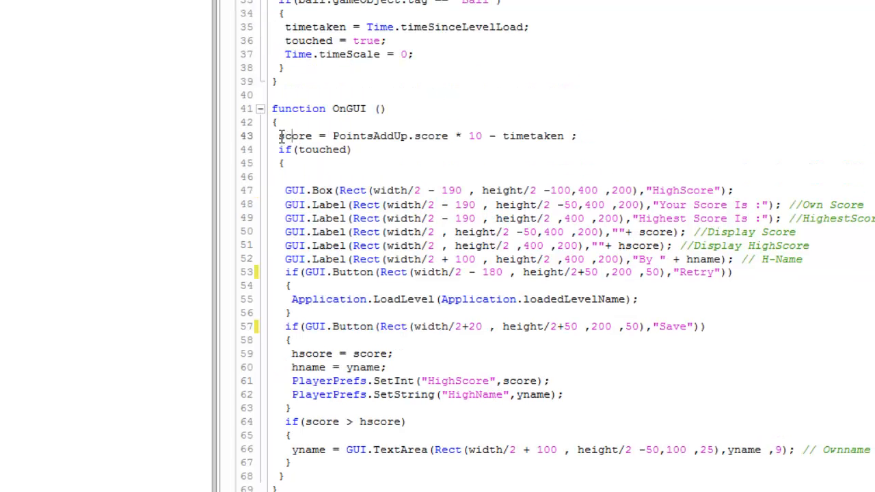
mouse_move(293, 164)
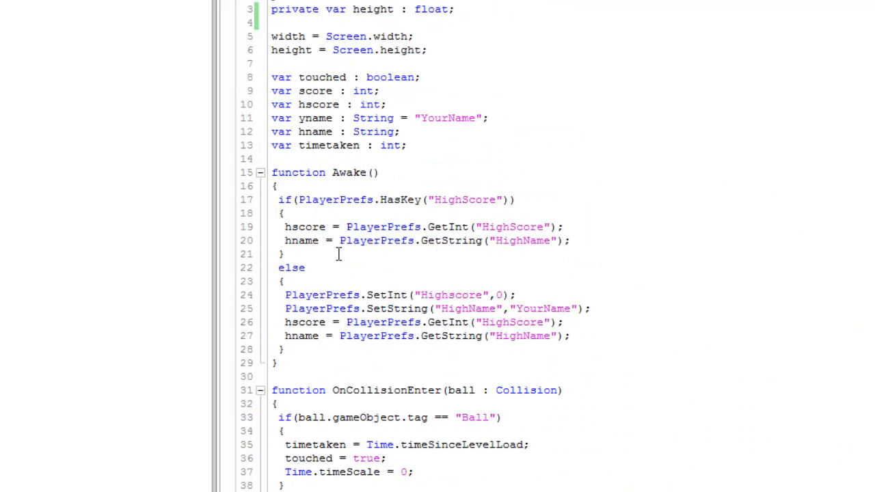
scroll("down", 3)
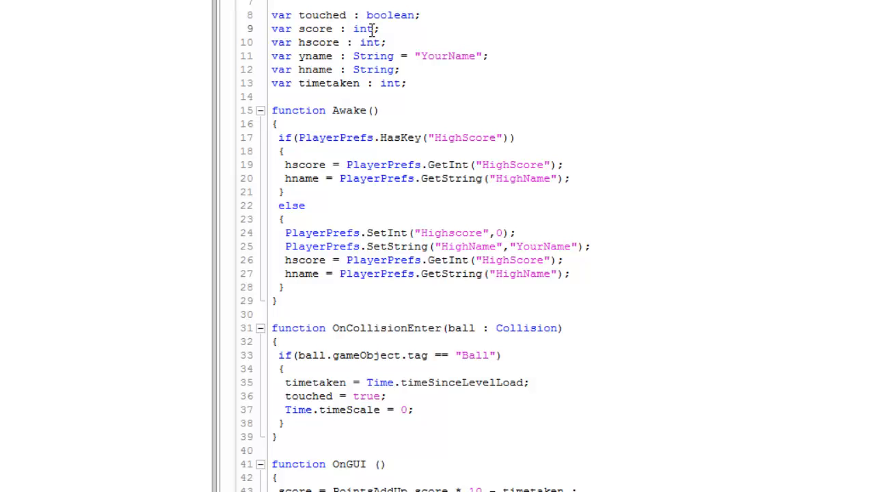
scroll("down", 3)
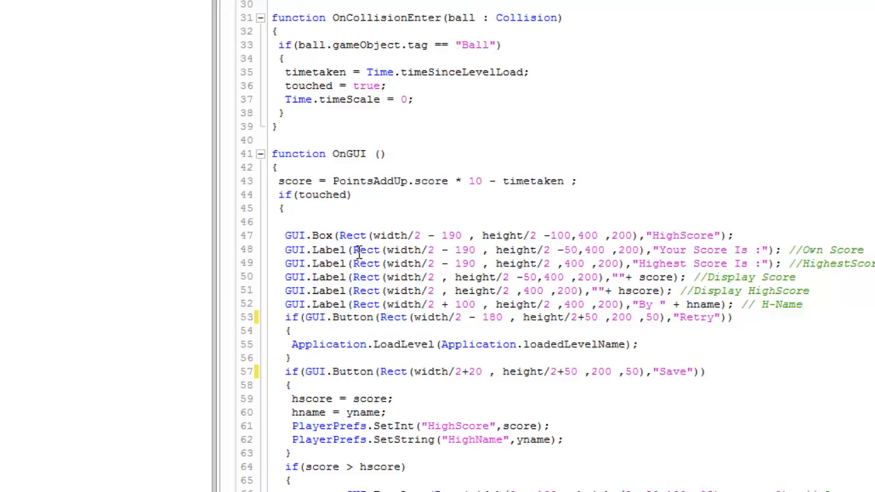
scroll("down", 3)
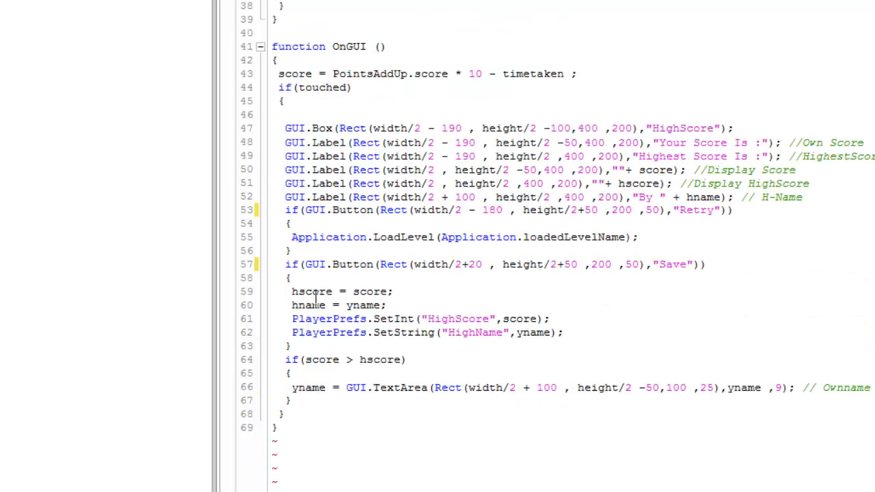
double_click(294, 74)
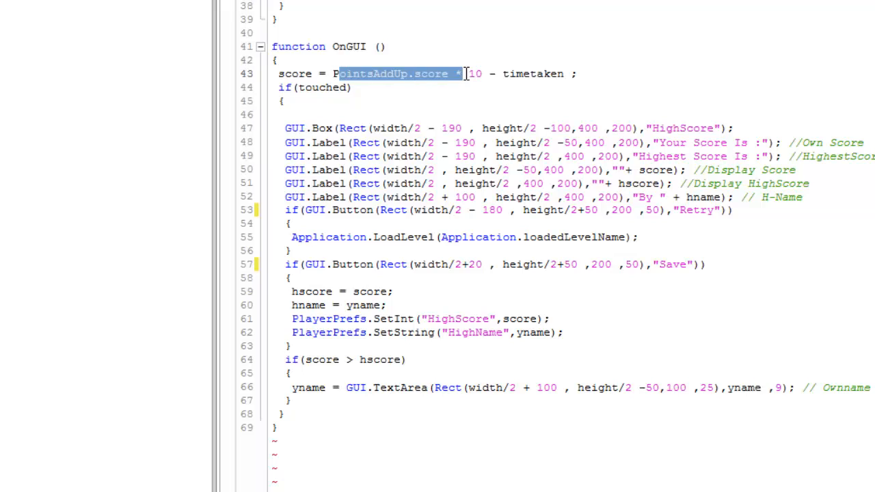
left_click(431, 74)
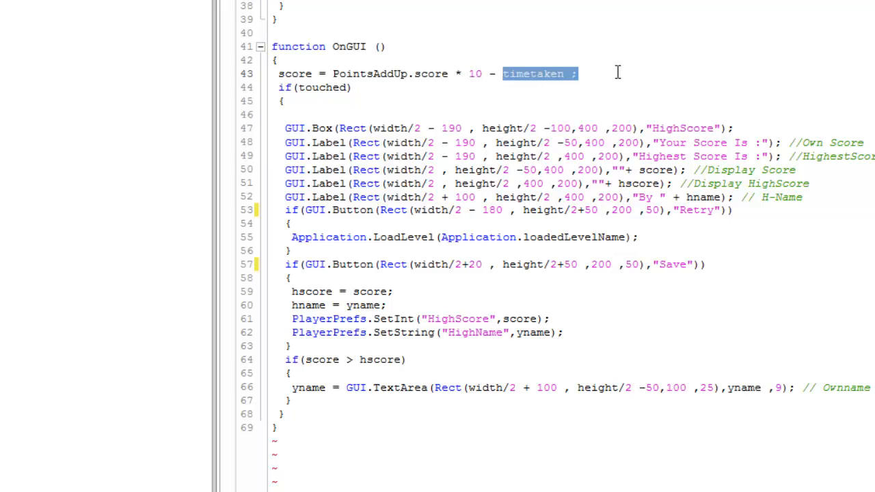
double_click(390, 73)
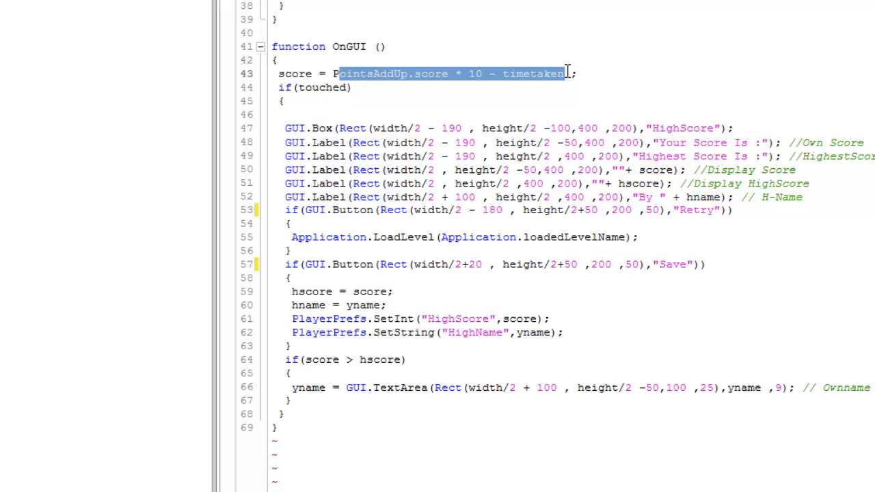
left_click(565, 74)
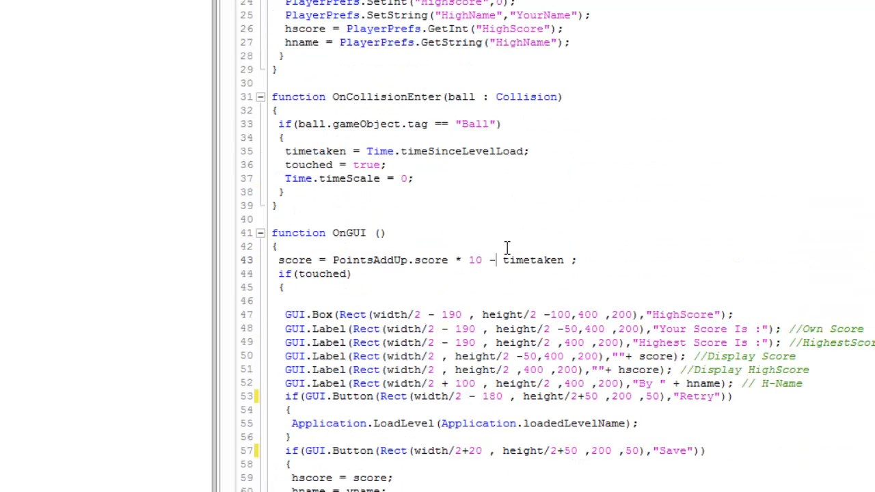
double_click(533, 260)
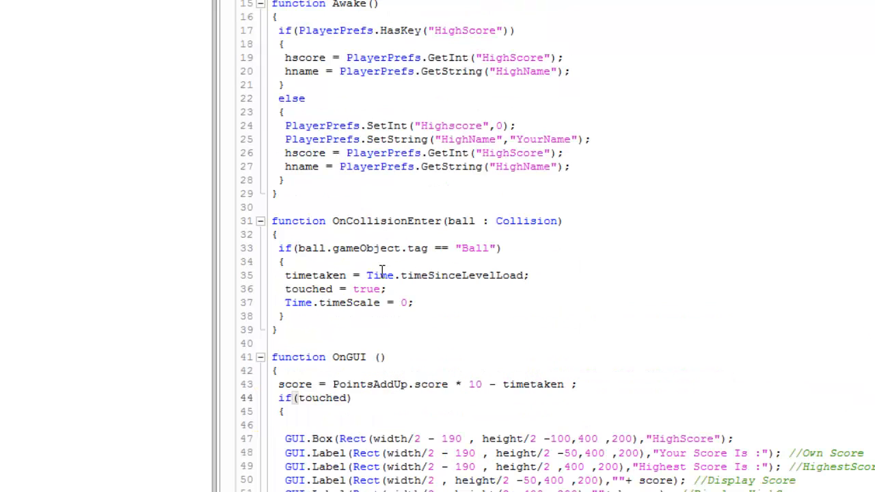
scroll("up", 3)
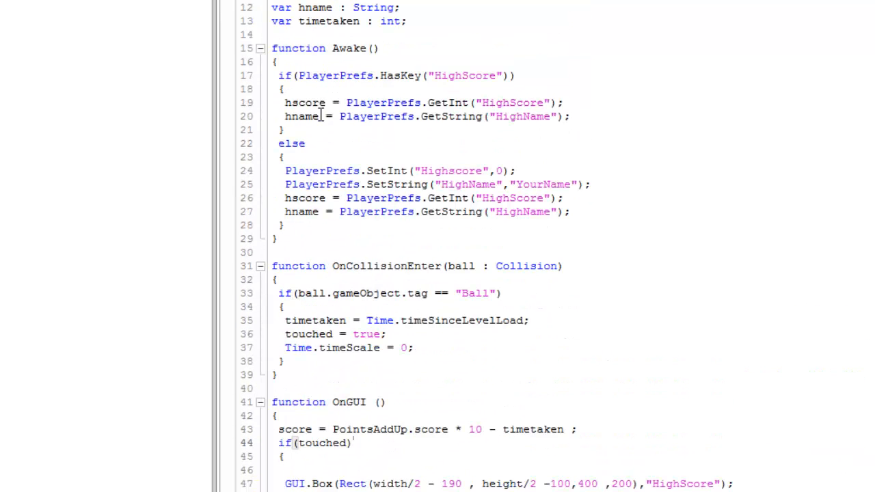
mouse_move(304, 197)
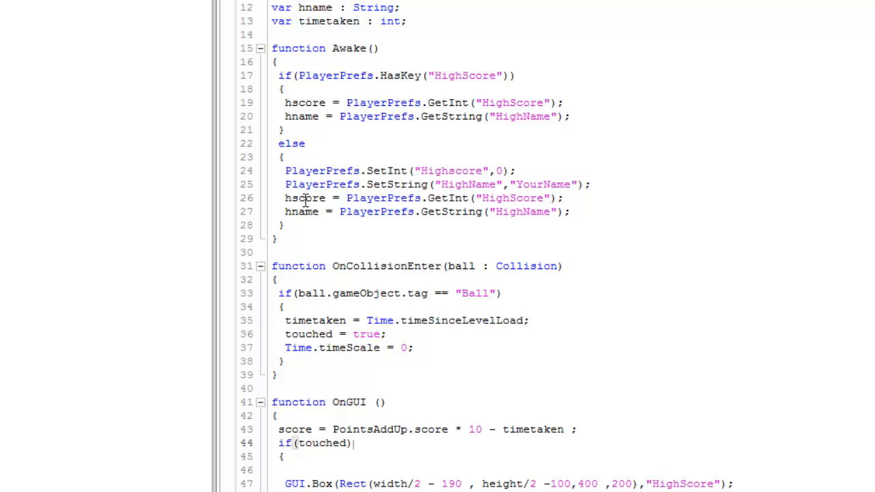
scroll("down", 3)
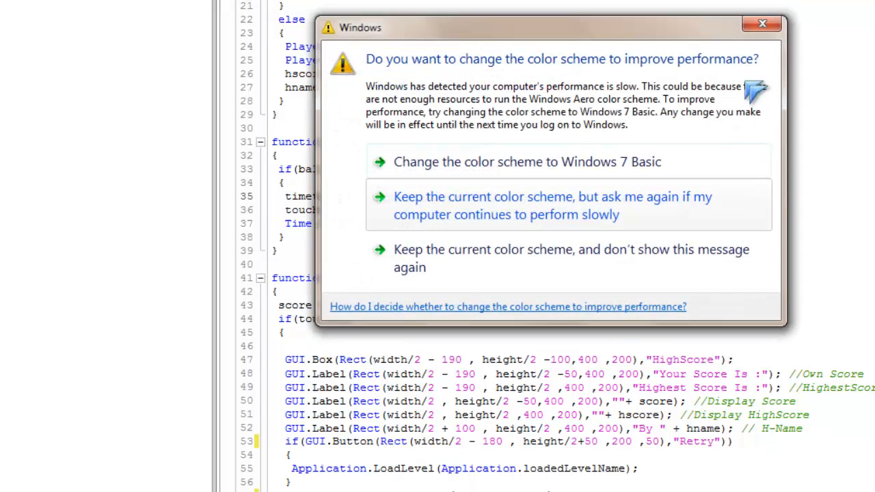
left_click(757, 25)
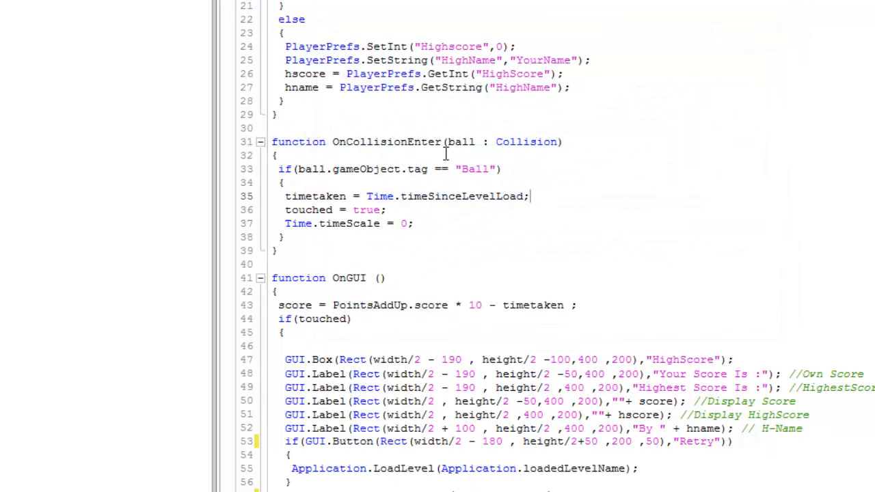
mouse_move(432, 156)
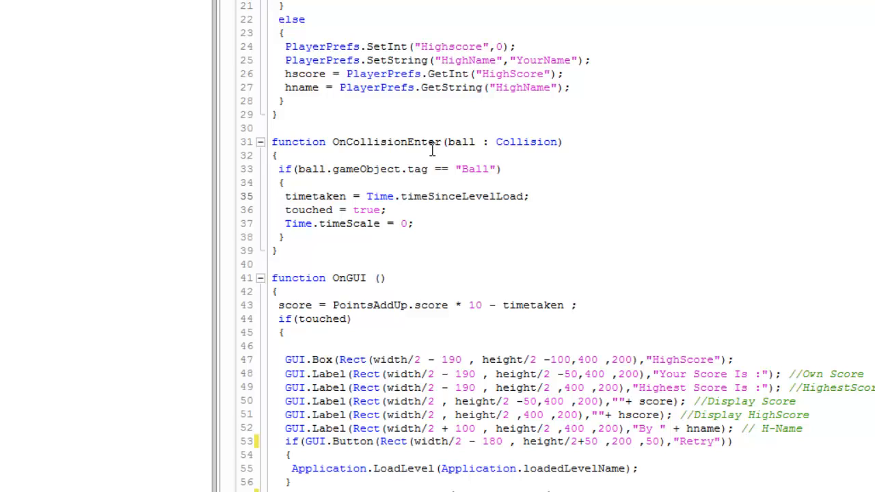
mouse_move(420, 197)
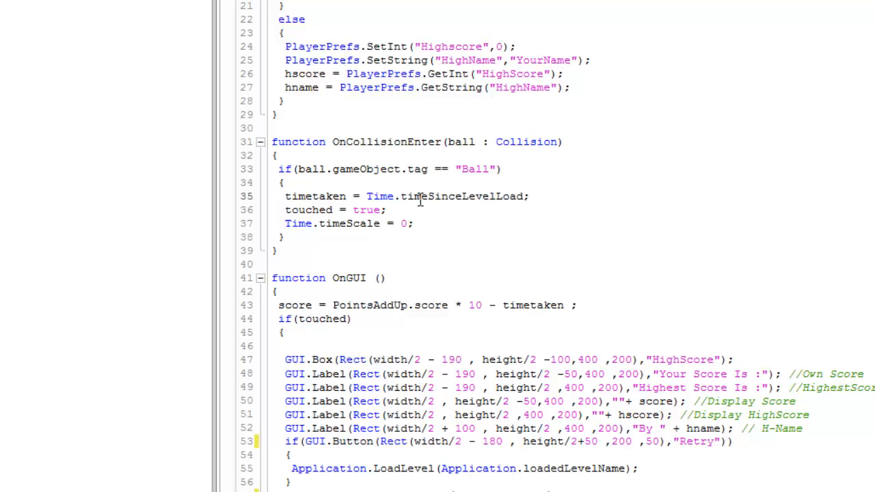
double_click(418, 197)
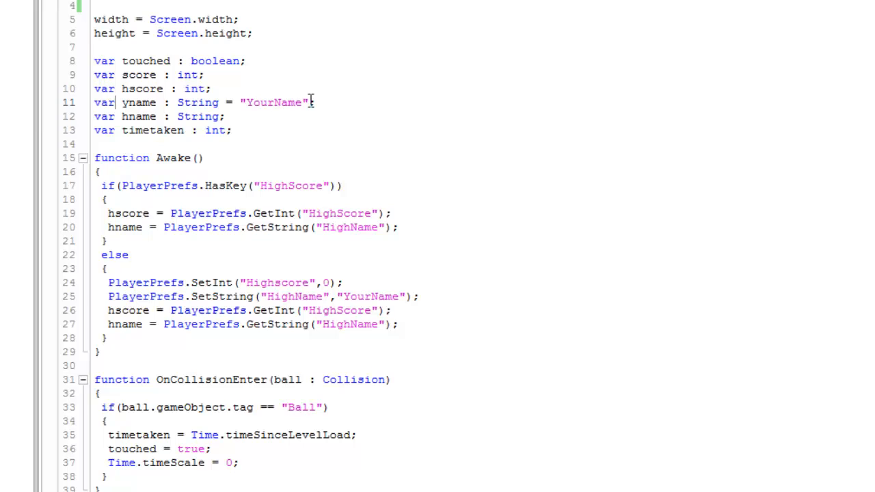
scroll("down", 3)
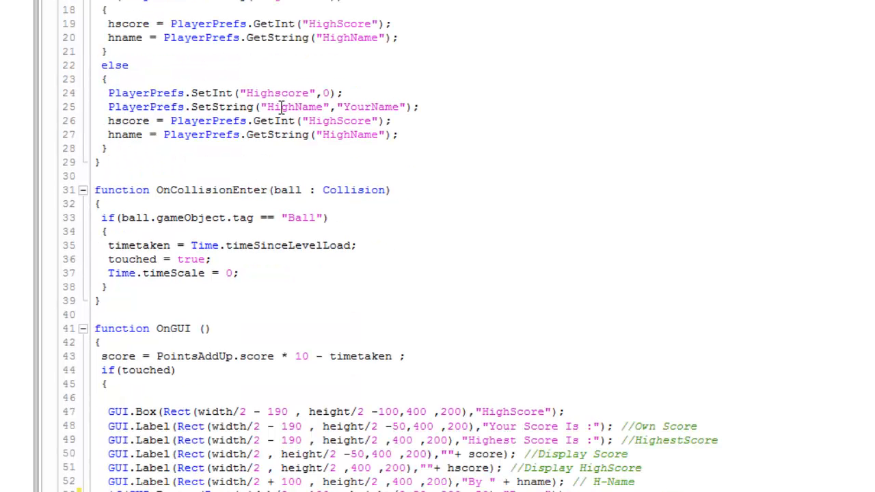
scroll("down", 3)
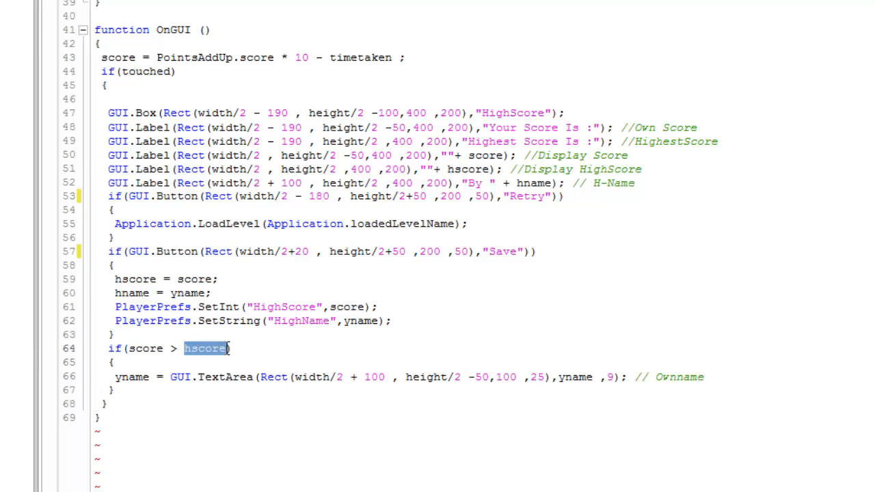
mouse_move(239, 363)
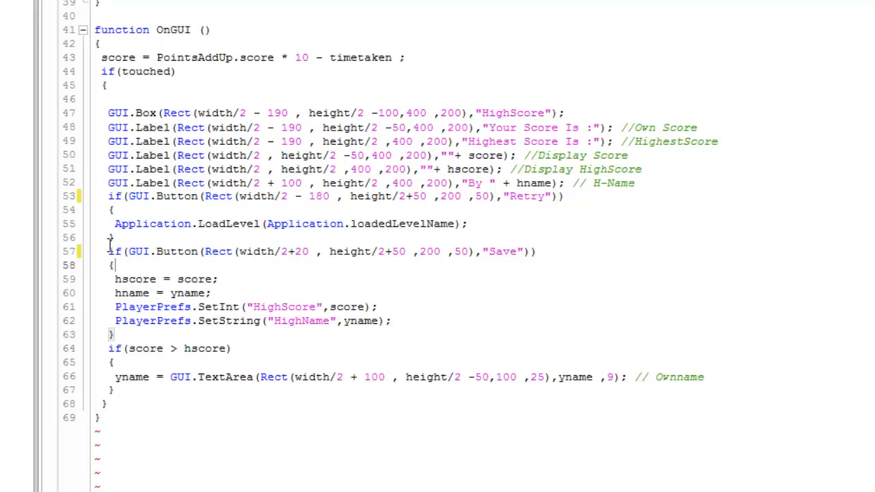
Cut the Save button block and paste it after the yname TextArea line inside if(score > hscore)
left_click_drag(108, 252, 112, 334)
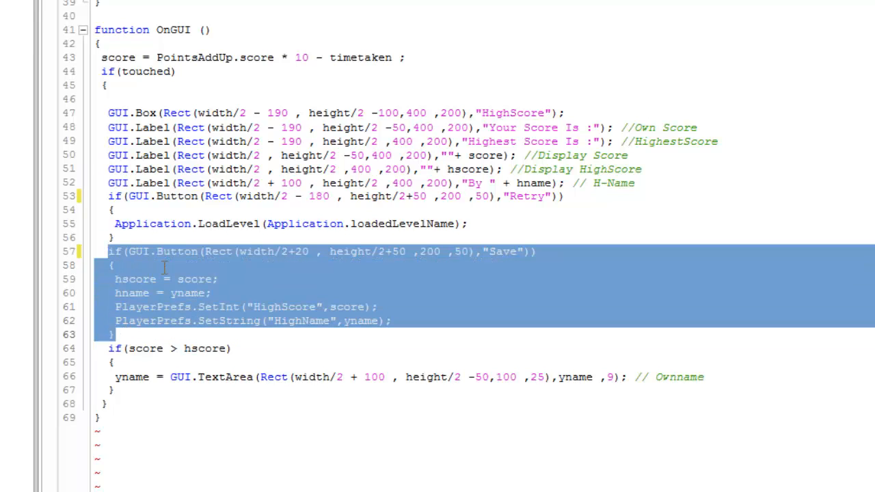
right_click(165, 279)
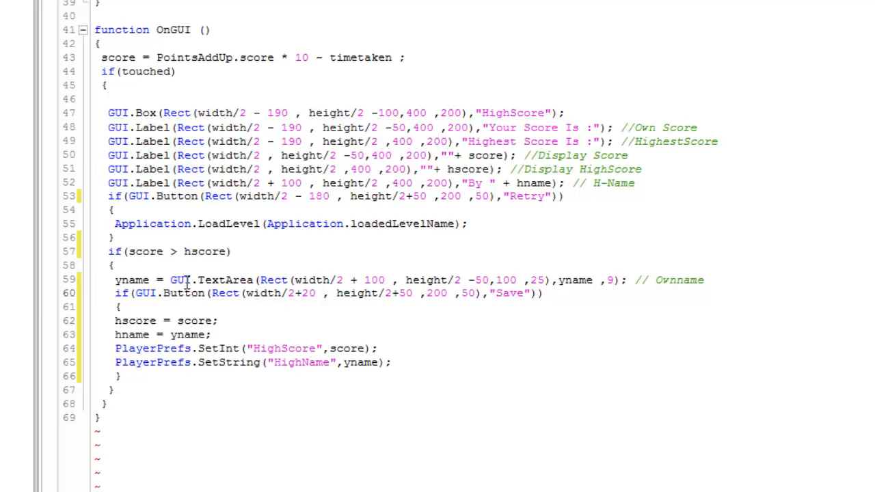
double_click(189, 279)
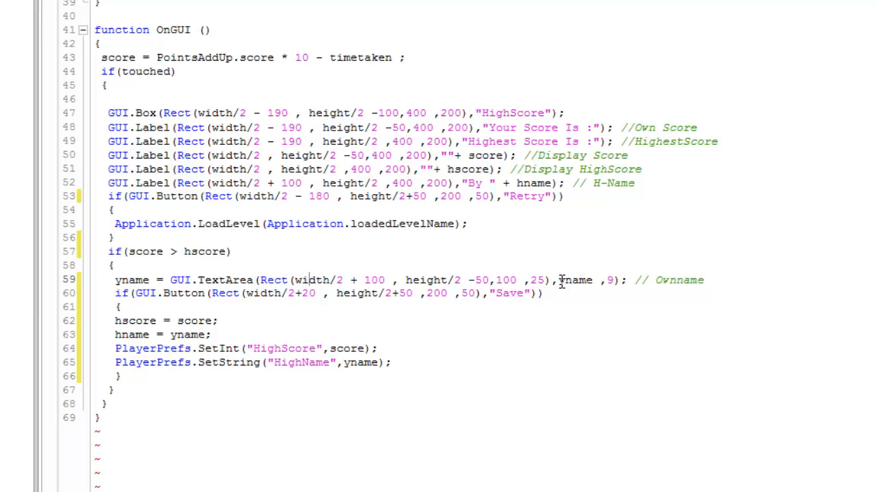
double_click(577, 280)
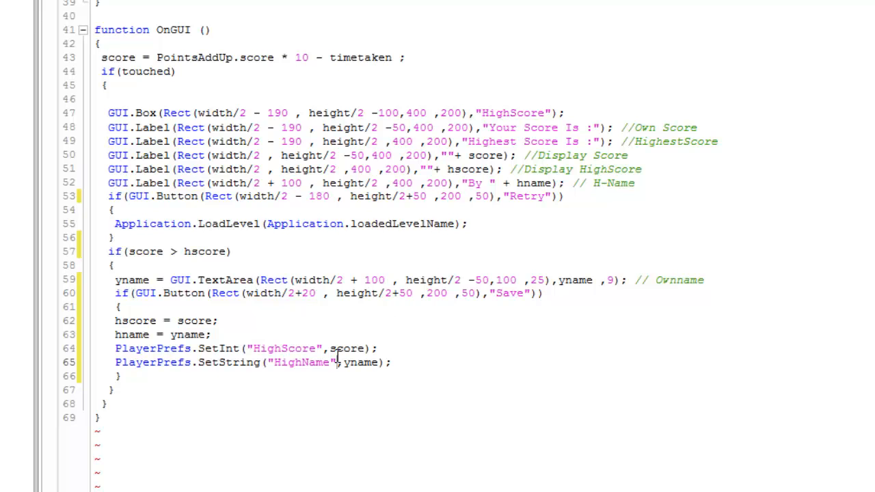
mouse_move(337, 362)
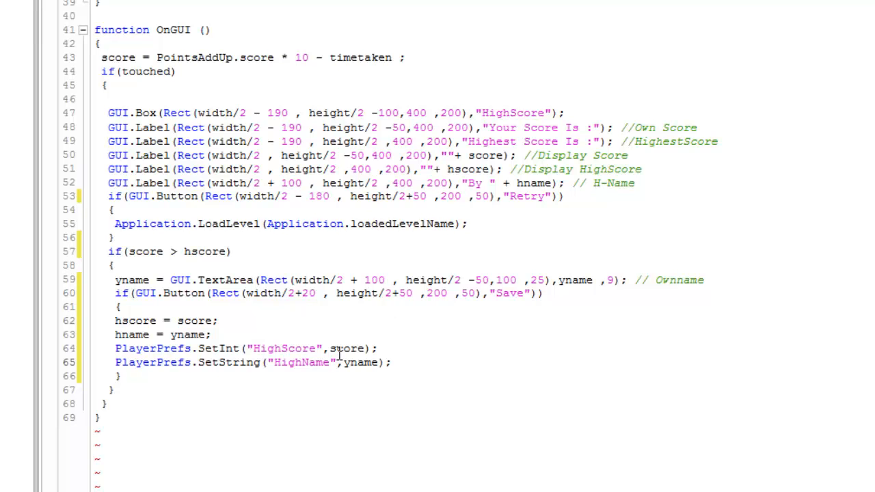